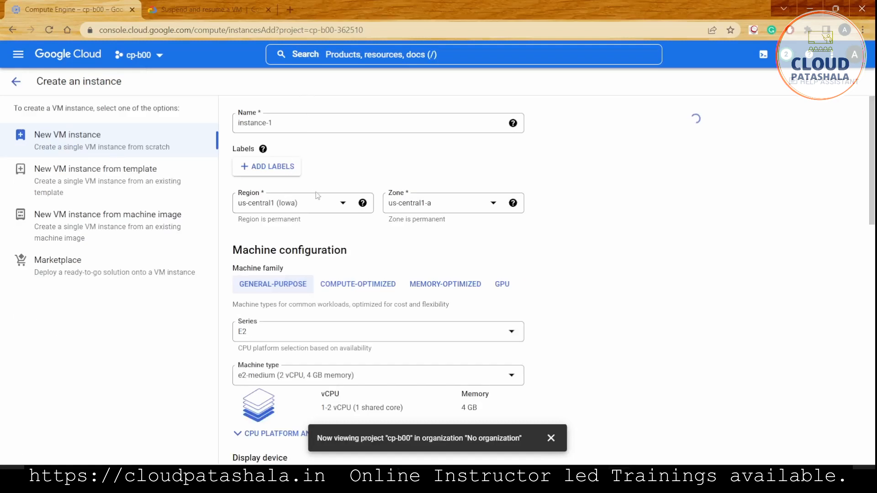
Switch to the 'Suspend and resume a VM' guide and read through its introduction
{"action": "scroll", "scroll_direction": "down", "scroll_amount": 3}
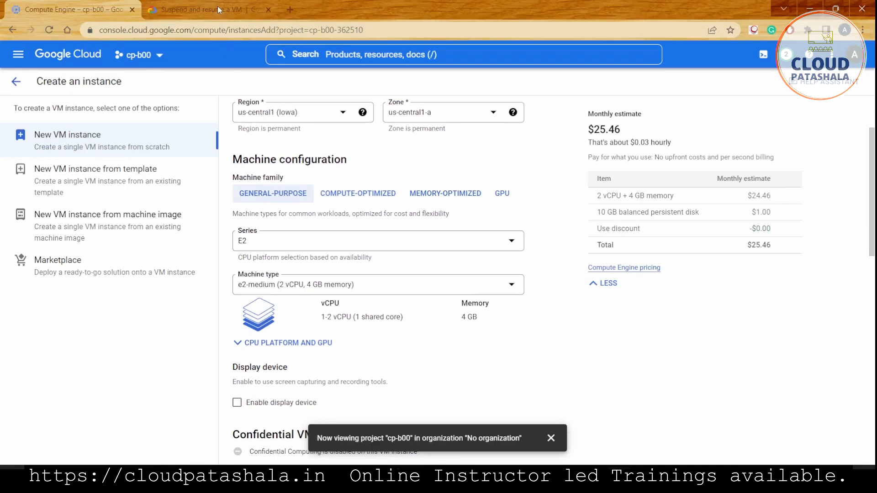
{"action": "left_click", "coordinate": [205, 9]}
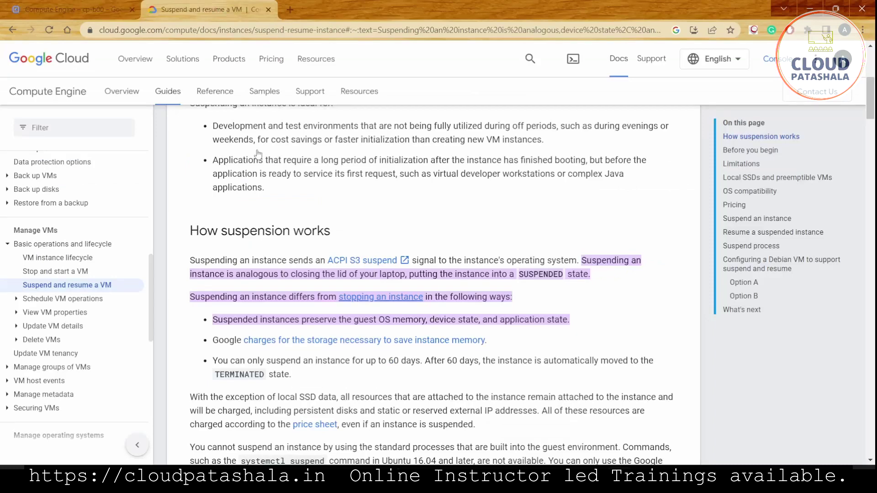
{"action": "scroll", "scroll_direction": "up", "scroll_amount": 3}
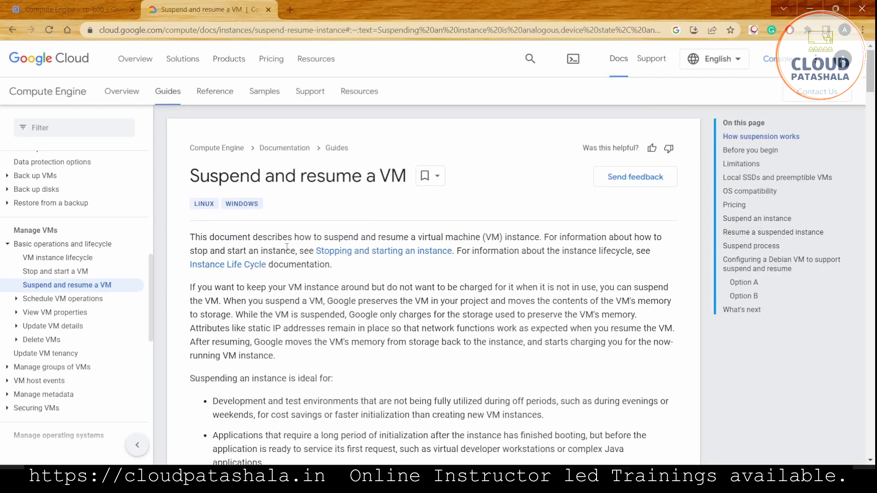
{"action": "scroll", "scroll_direction": "down", "scroll_amount": 3}
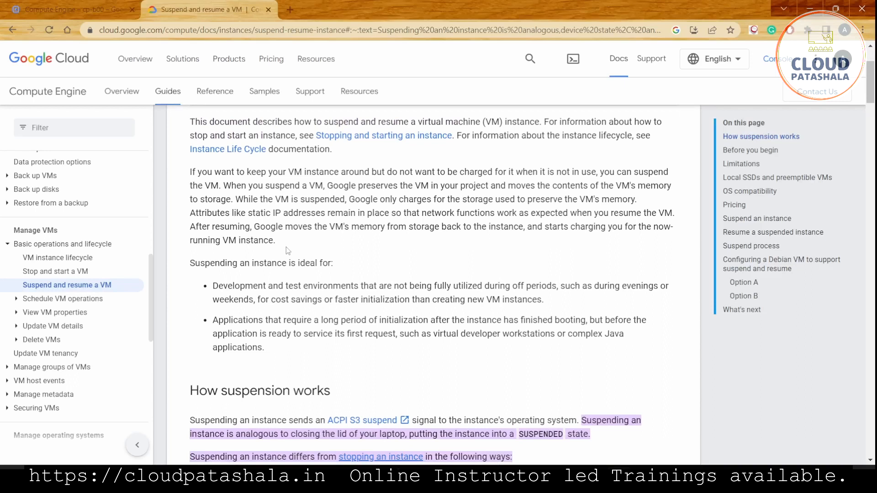
{"action": "scroll", "scroll_direction": "down", "scroll_amount": 3}
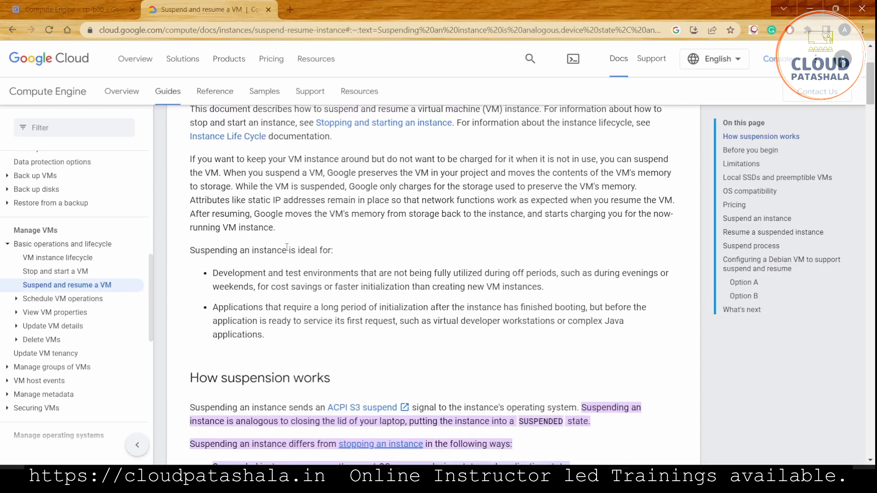
{"action": "scroll", "scroll_direction": "down", "scroll_amount": 3}
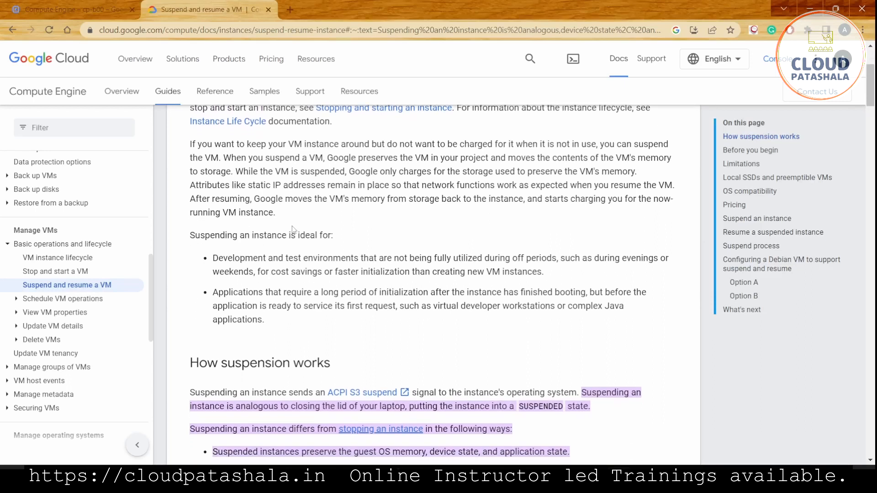
Highlight the sentence about keeping a VM 'around but do not want to be charged for' it
{"action": "left_click_drag", "start_coordinate": [333, 143], "coordinate": [410, 143]}
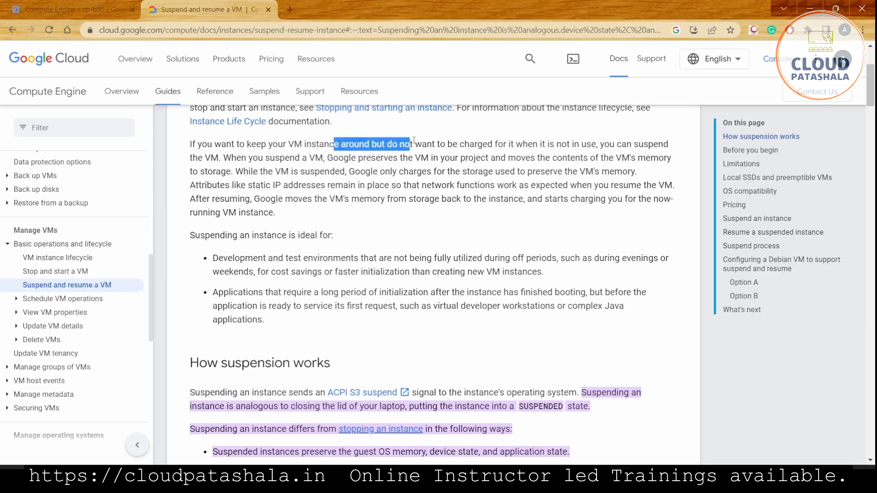
{"action": "left_click_drag", "start_coordinate": [411, 143], "coordinate": [504, 143]}
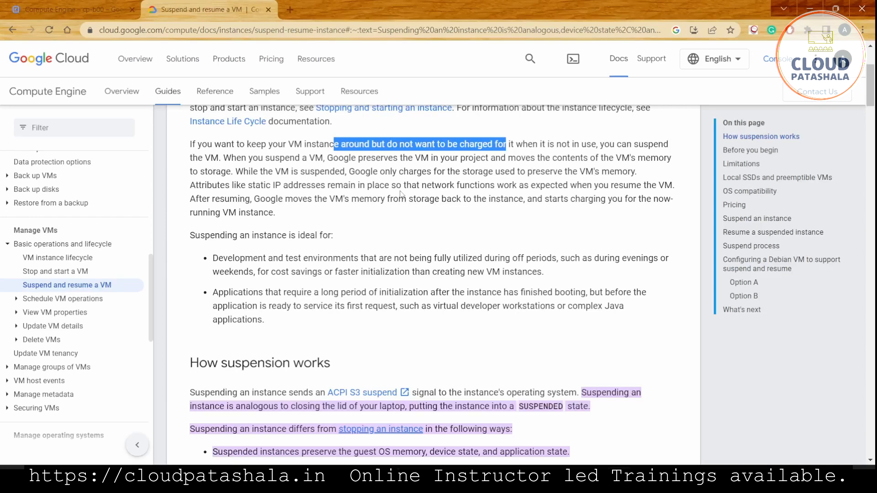
{"action": "scroll", "scroll_direction": "down", "scroll_amount": 3}
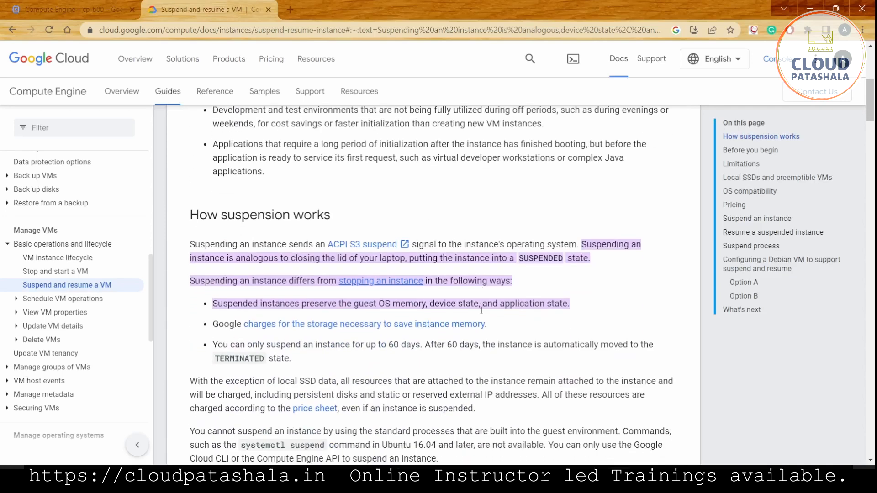
{"action": "scroll", "scroll_direction": "down", "scroll_amount": 3}
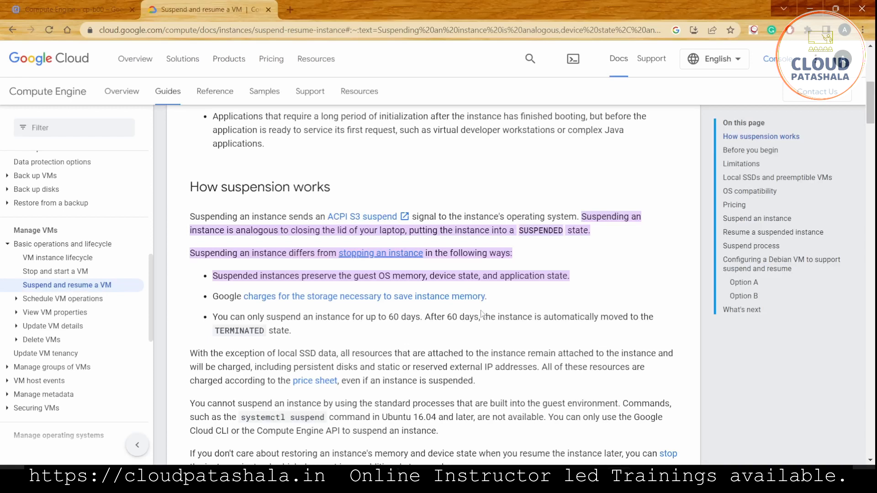
{"action": "mouse_move", "coordinate": [396, 369]}
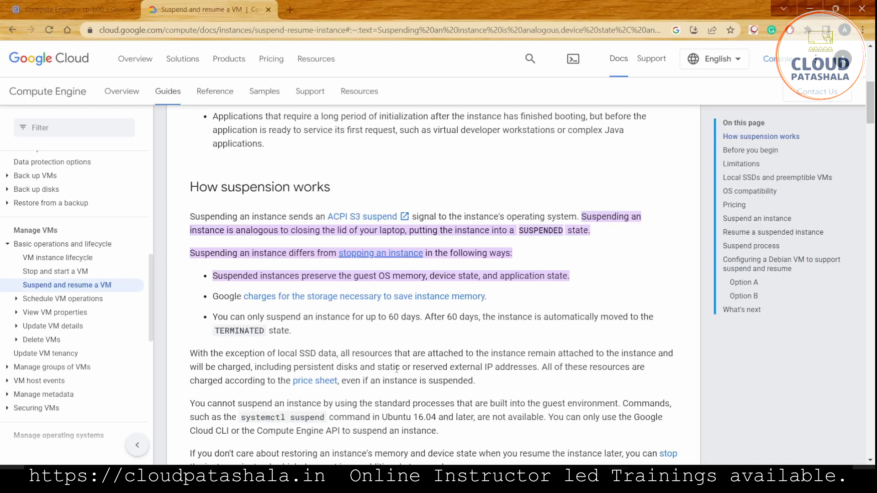
Highlight the note on persistent disks and reserved external IPs still being charged, then read on to 'Before you begin'
{"action": "left_click_drag", "start_coordinate": [395, 367], "coordinate": [509, 367]}
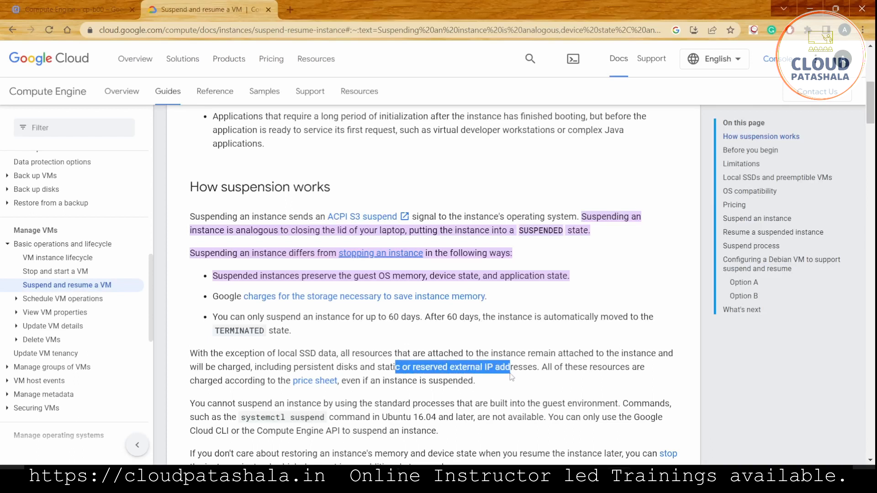
{"action": "scroll", "scroll_direction": "down", "scroll_amount": 3}
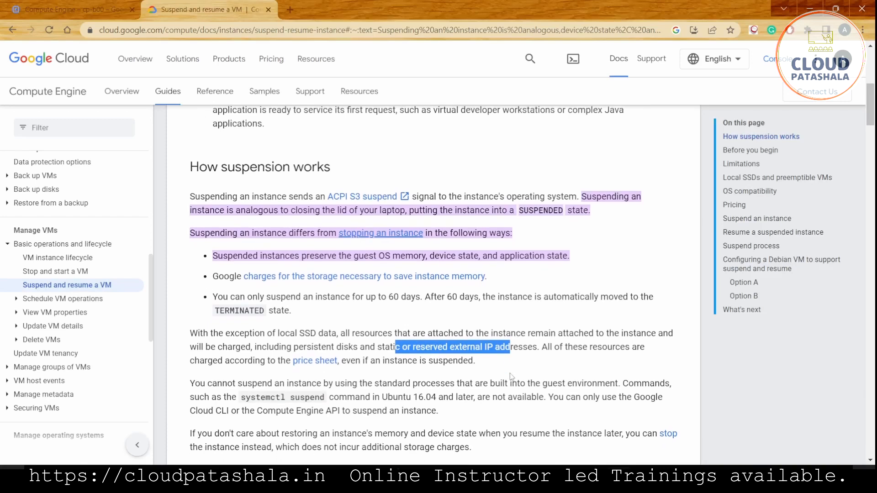
{"action": "scroll", "scroll_direction": "down", "scroll_amount": 3}
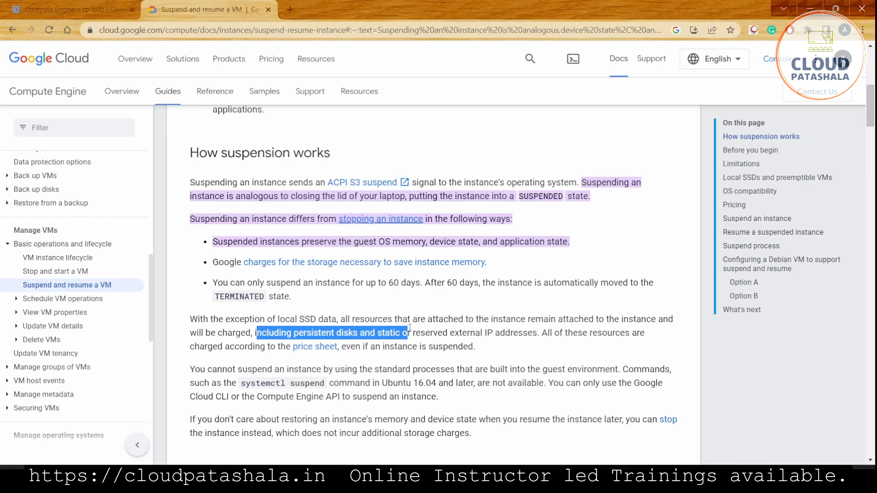
{"action": "scroll", "scroll_direction": "down", "scroll_amount": 3}
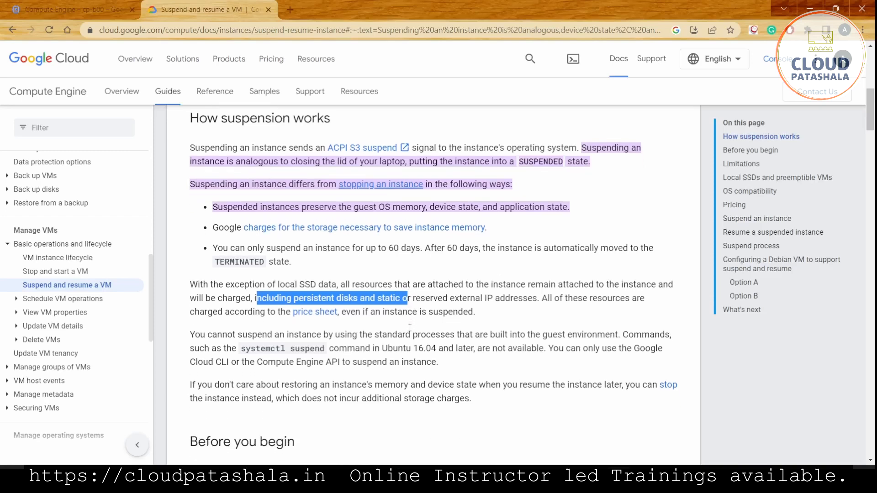
{"action": "scroll", "scroll_direction": "down", "scroll_amount": 3}
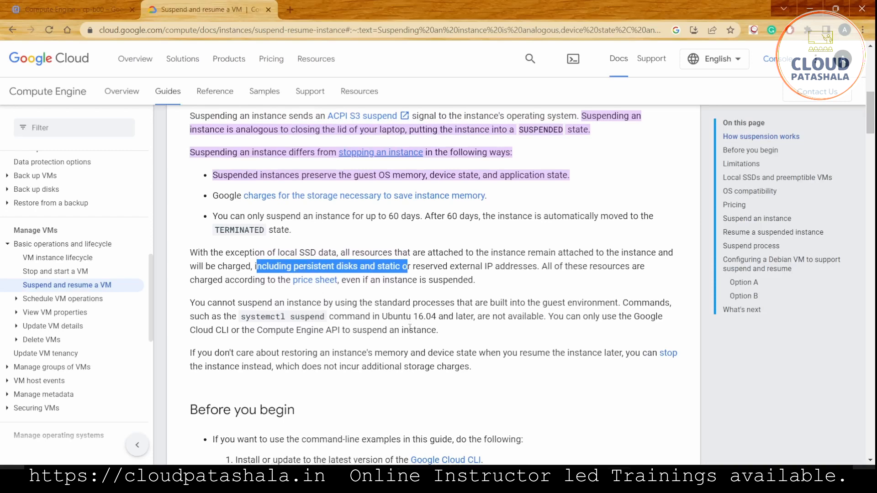
{"action": "scroll", "scroll_direction": "down", "scroll_amount": 3}
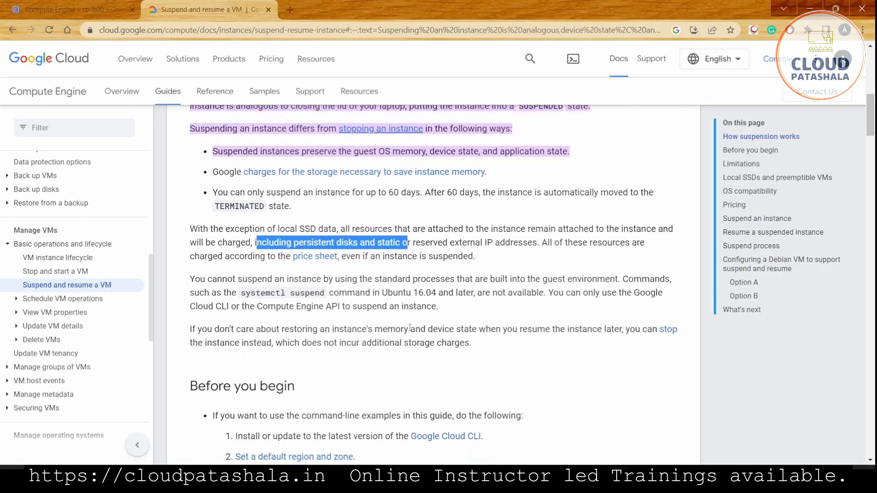
{"action": "scroll", "scroll_direction": "down", "scroll_amount": 3}
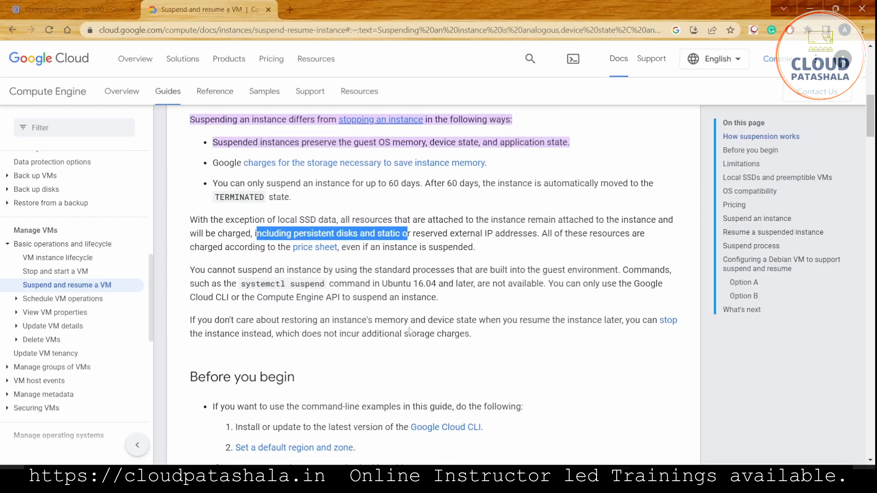
{"action": "double_click", "coordinate": [261, 269]}
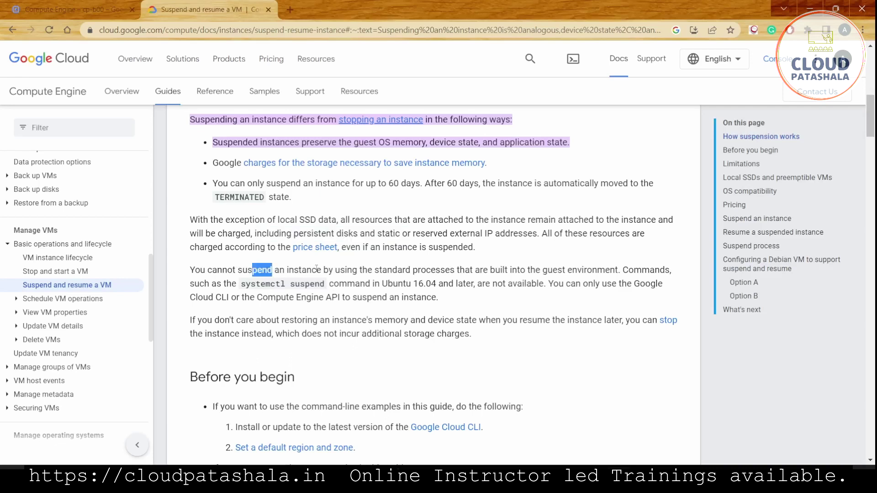
{"action": "left_click_drag", "start_coordinate": [271, 269], "coordinate": [472, 269]}
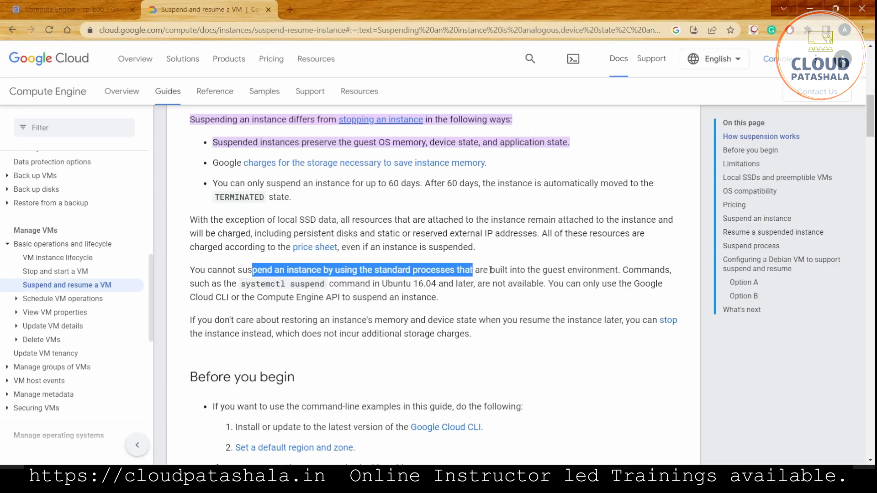
{"action": "scroll", "scroll_direction": "down", "scroll_amount": 3}
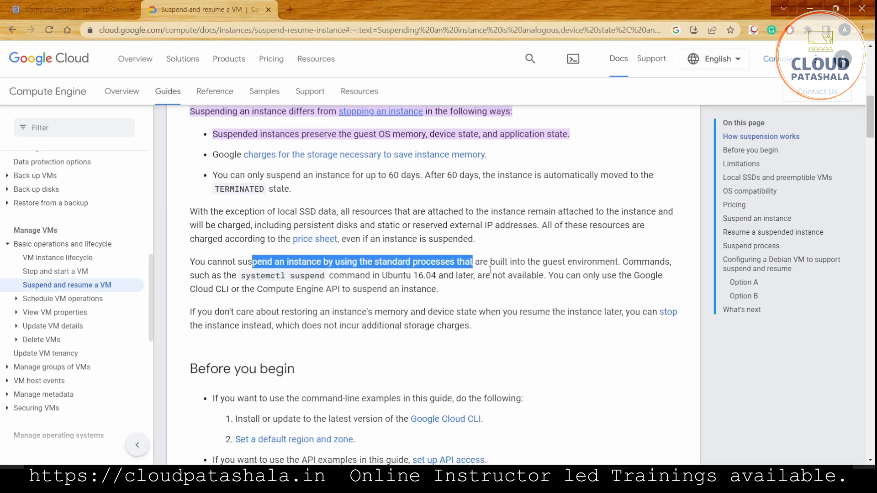
{"action": "scroll", "scroll_direction": "down", "scroll_amount": 3}
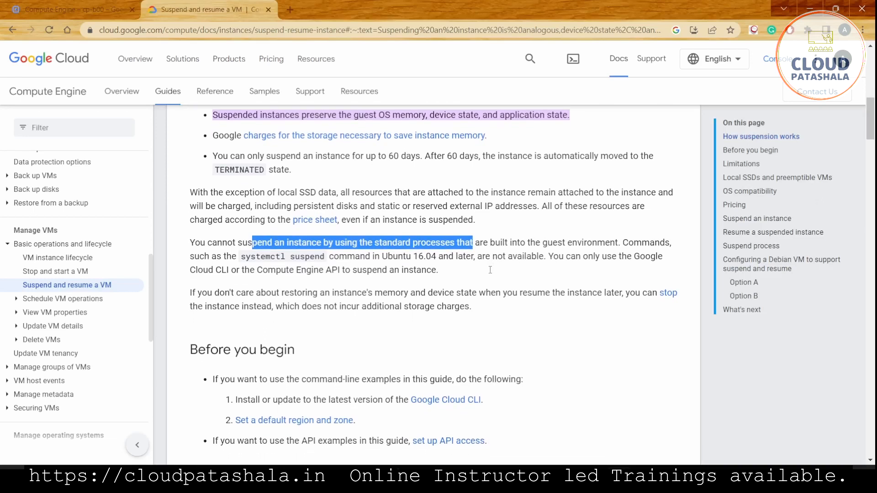
{"action": "scroll", "scroll_direction": "down", "scroll_amount": 3}
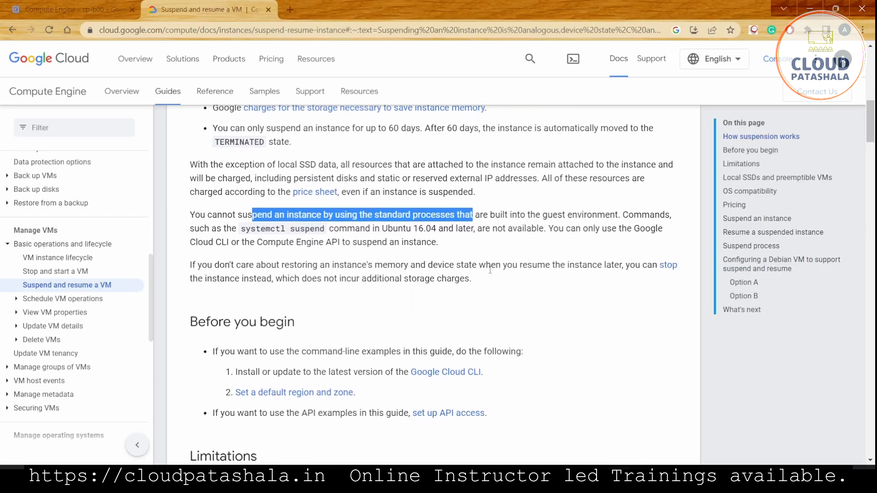
{"action": "scroll", "scroll_direction": "down", "scroll_amount": 3}
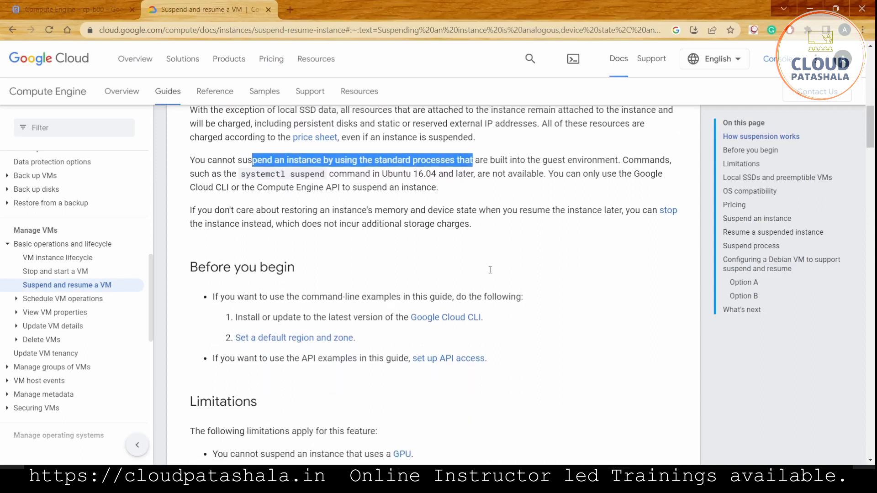
{"action": "scroll", "scroll_direction": "down", "scroll_amount": 3}
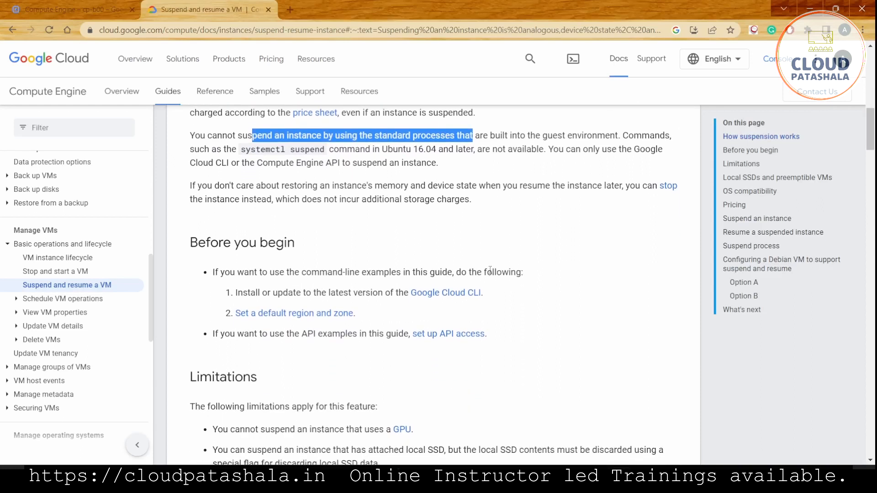
{"action": "scroll", "scroll_direction": "down", "scroll_amount": 3}
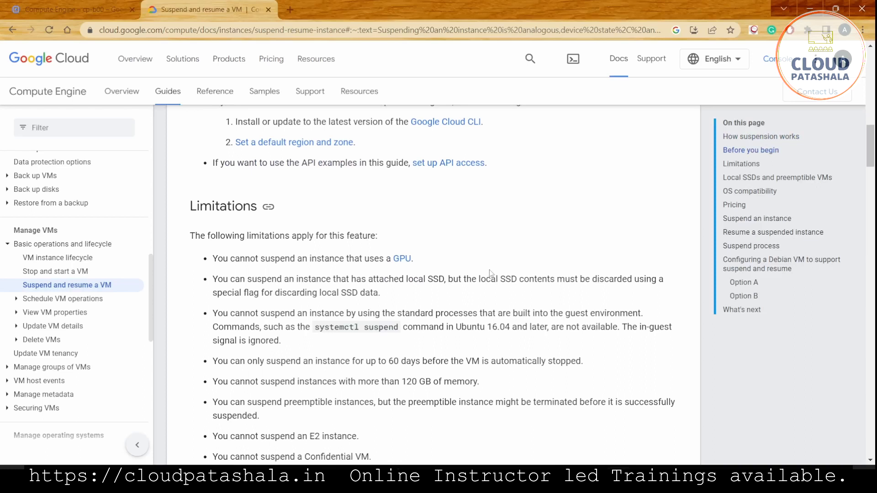
{"action": "scroll", "scroll_direction": "down", "scroll_amount": 3}
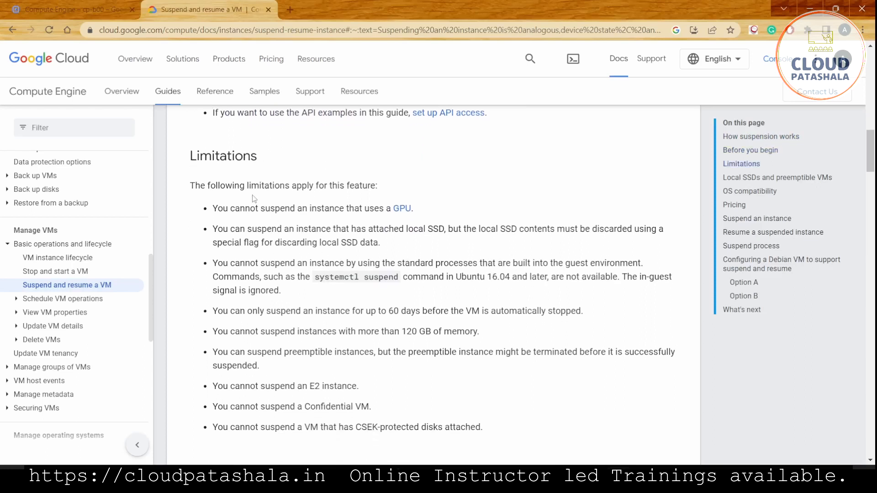
{"action": "mouse_move", "coordinate": [213, 194]}
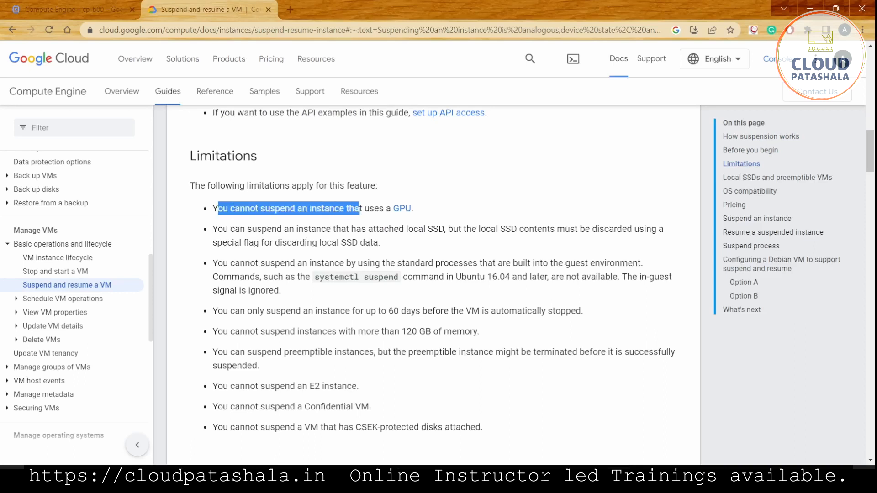
{"action": "left_click_drag", "start_coordinate": [252, 228], "coordinate": [445, 228]}
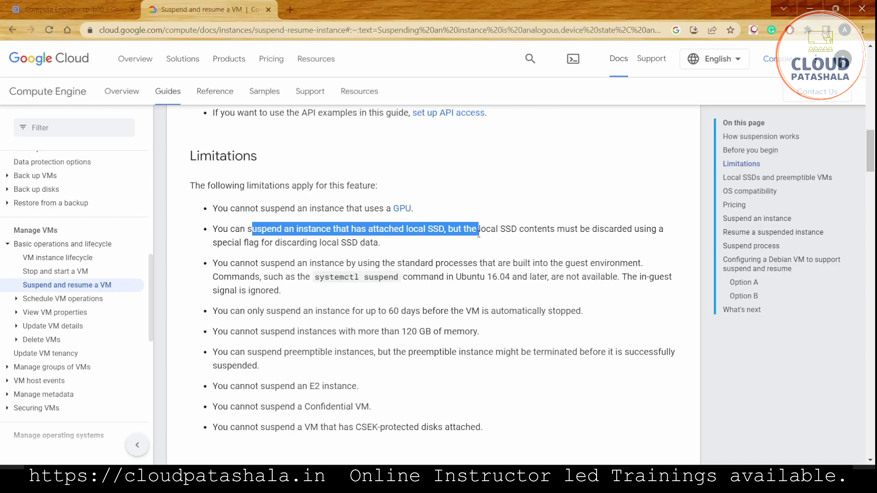
{"action": "left_click_drag", "start_coordinate": [474, 228], "coordinate": [433, 263]}
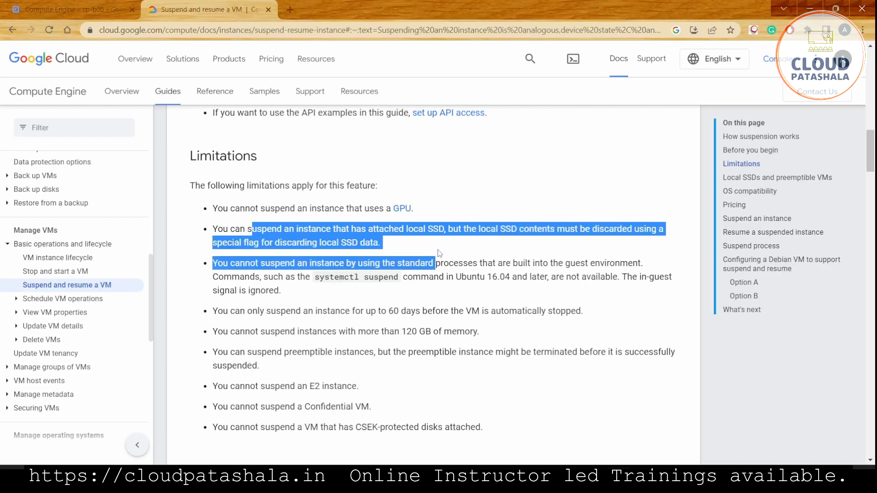
{"action": "left_click", "coordinate": [307, 264]}
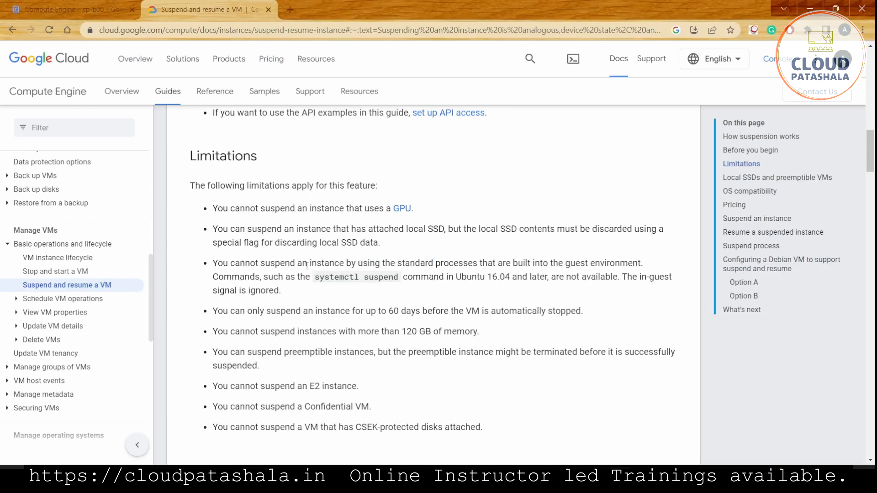
{"action": "left_click_drag", "start_coordinate": [308, 263], "coordinate": [532, 263]}
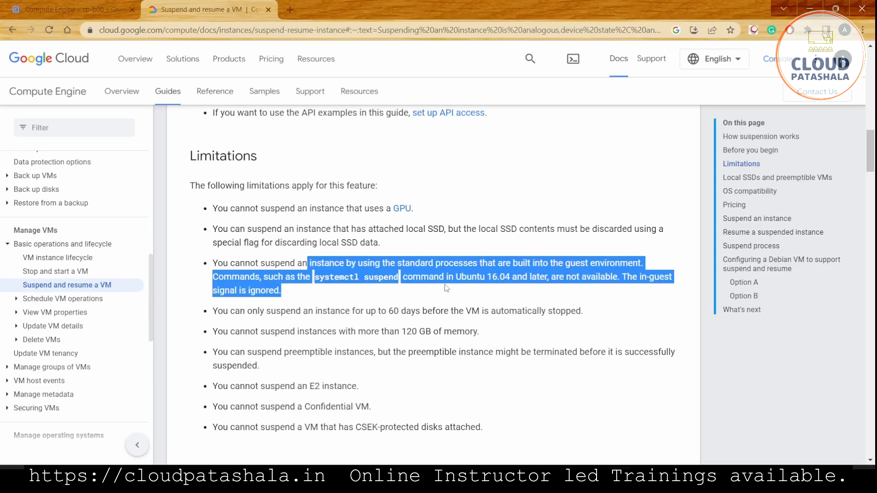
{"action": "scroll", "scroll_direction": "down", "scroll_amount": 3}
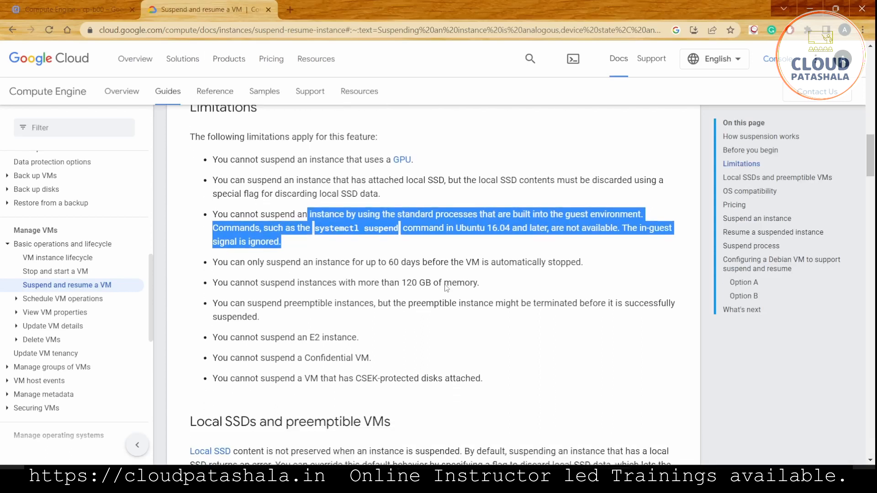
{"action": "scroll", "scroll_direction": "down", "scroll_amount": 3}
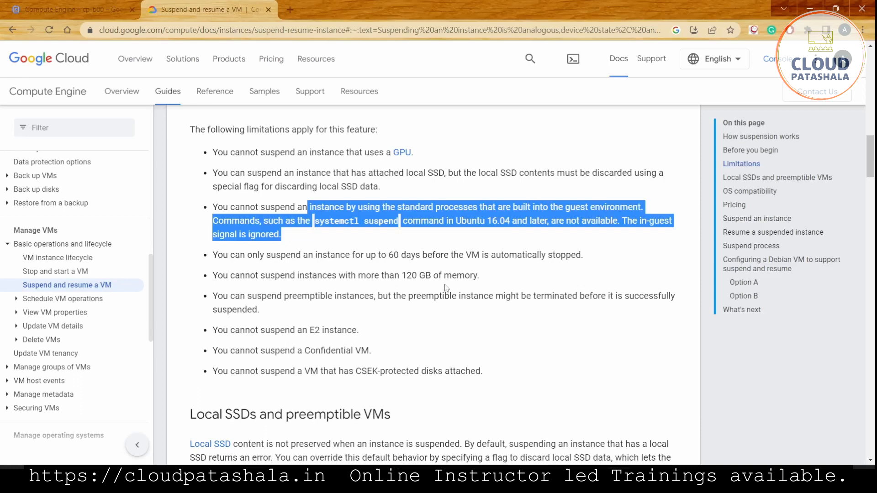
{"action": "scroll", "scroll_direction": "down", "scroll_amount": 3}
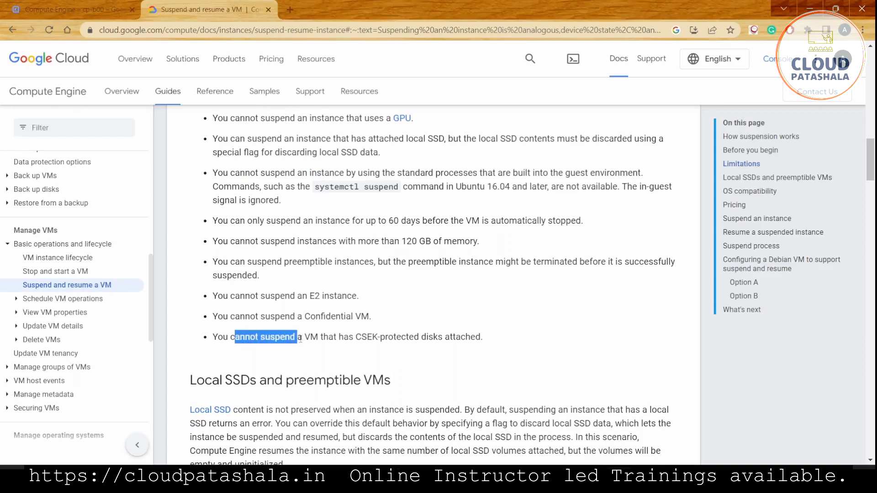
{"action": "left_click_drag", "start_coordinate": [298, 337], "coordinate": [414, 337]}
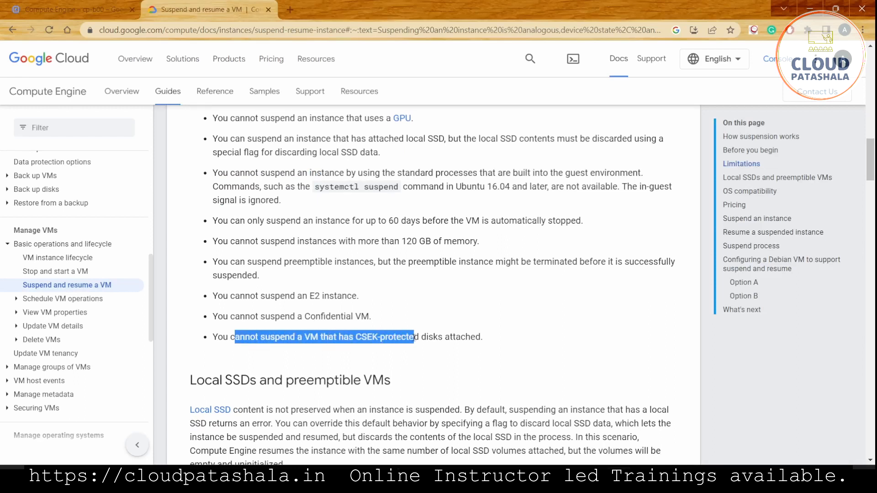
{"action": "scroll", "scroll_direction": "down", "scroll_amount": 3}
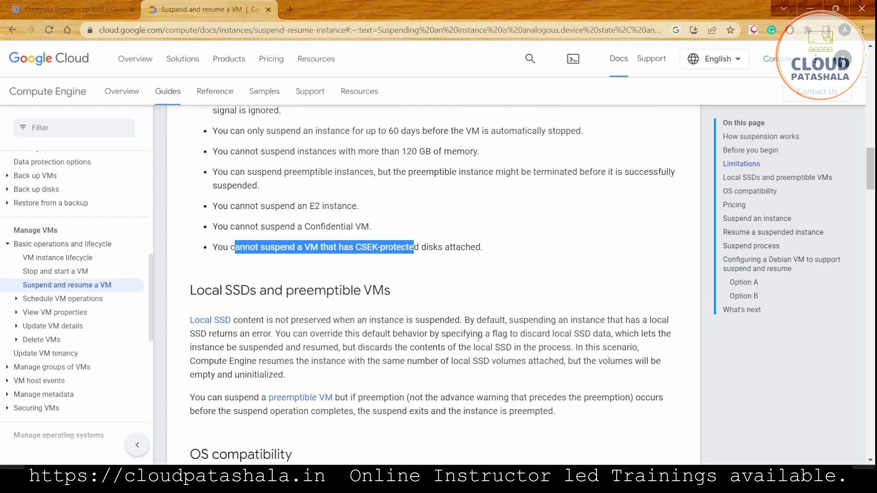
{"action": "scroll", "scroll_direction": "down", "scroll_amount": 3}
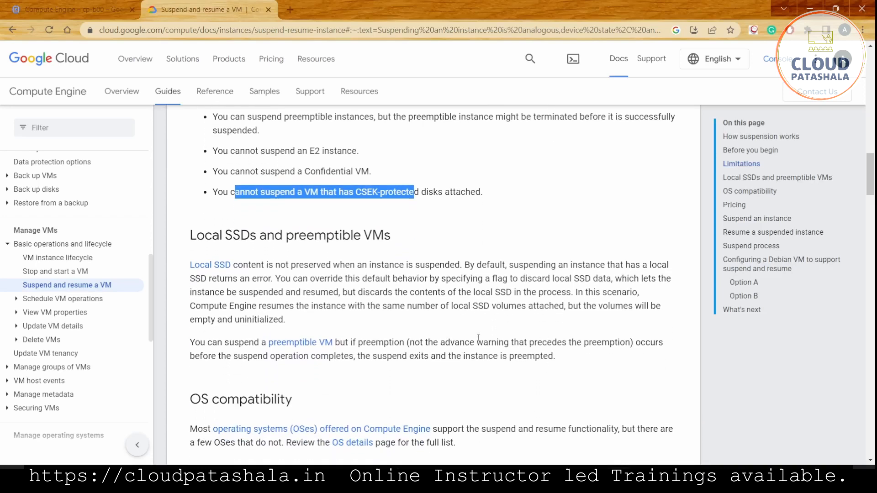
{"action": "scroll", "scroll_direction": "down", "scroll_amount": 3}
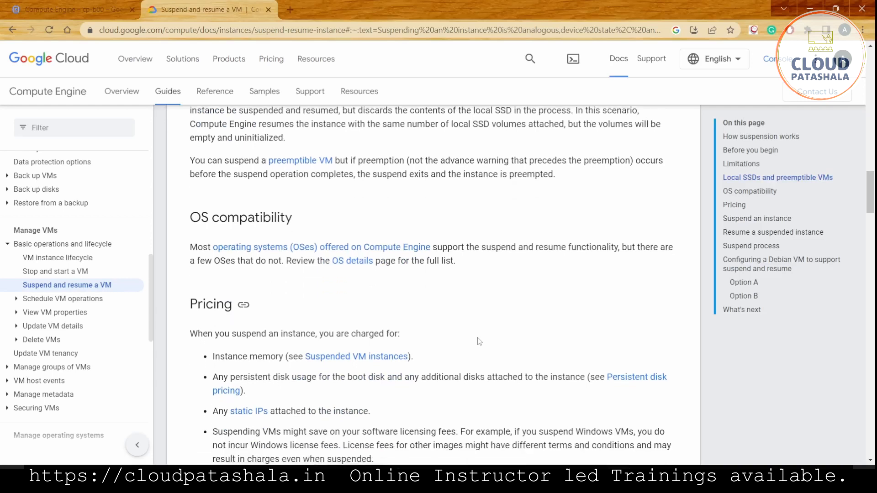
{"action": "scroll", "scroll_direction": "down", "scroll_amount": 3}
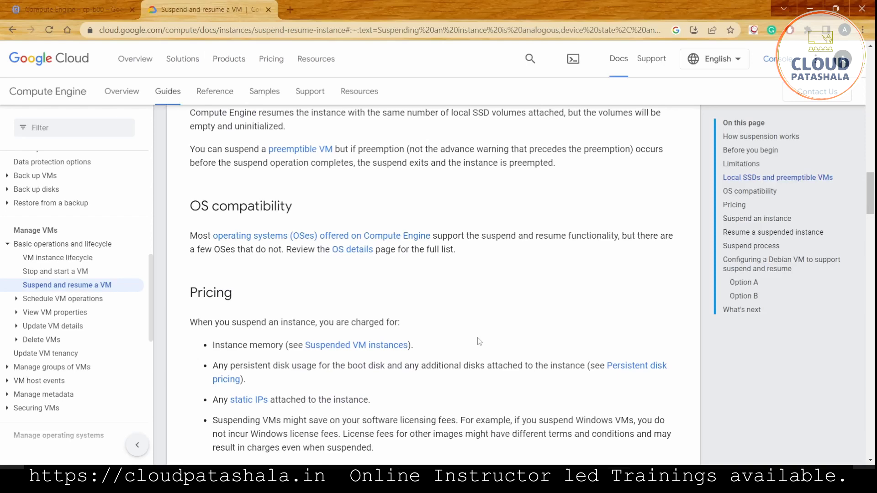
Submit creation of instance-1 with the default E2 e2-medium configuration
{"action": "left_click", "coordinate": [69, 9]}
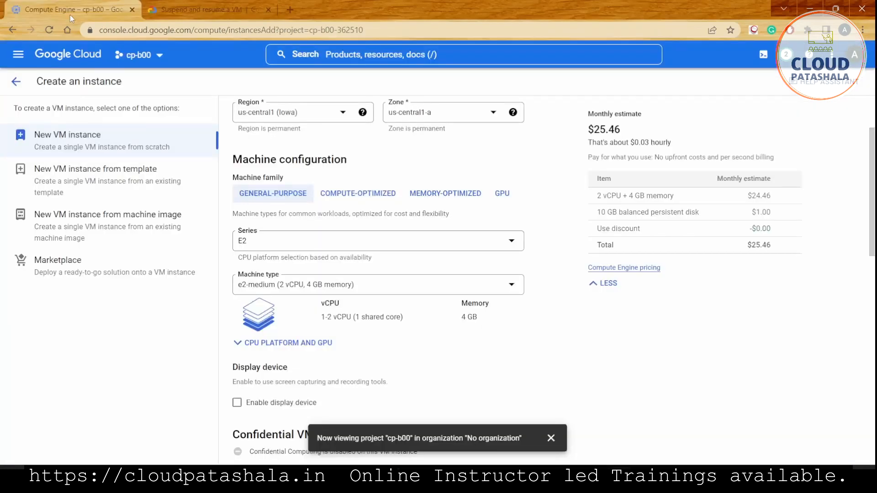
{"action": "mouse_move", "coordinate": [385, 151]}
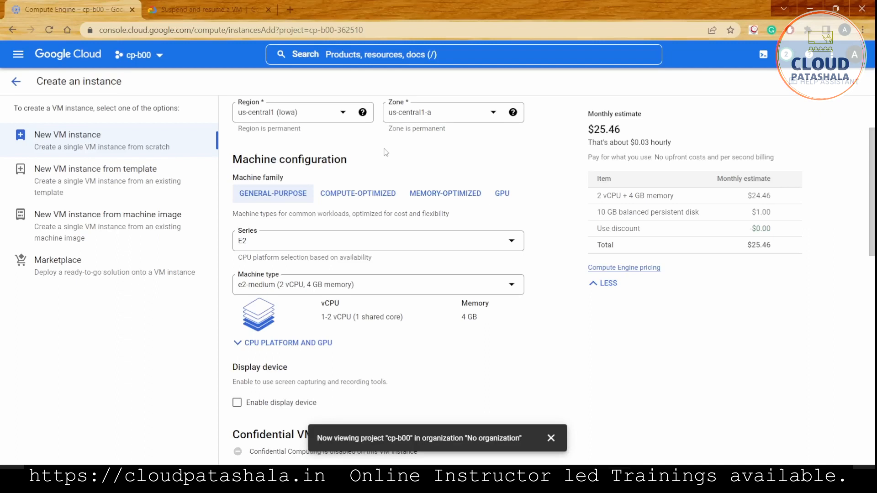
{"action": "mouse_move", "coordinate": [345, 249]}
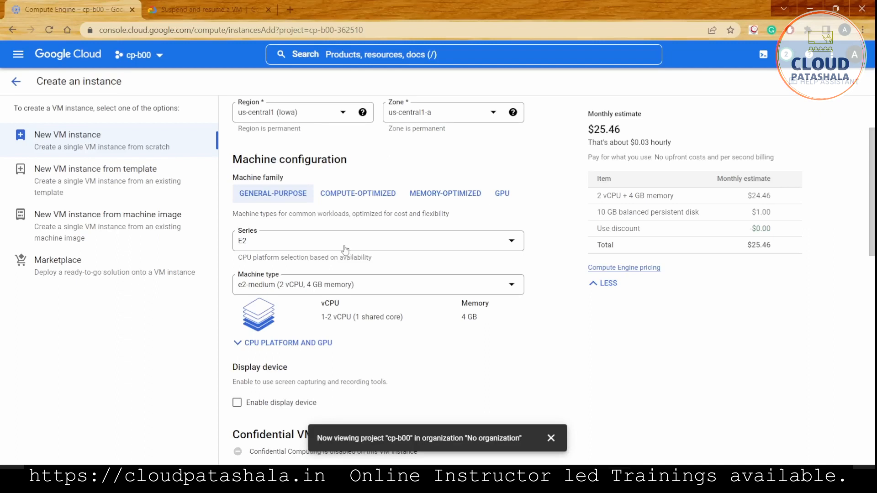
{"action": "mouse_move", "coordinate": [302, 247]}
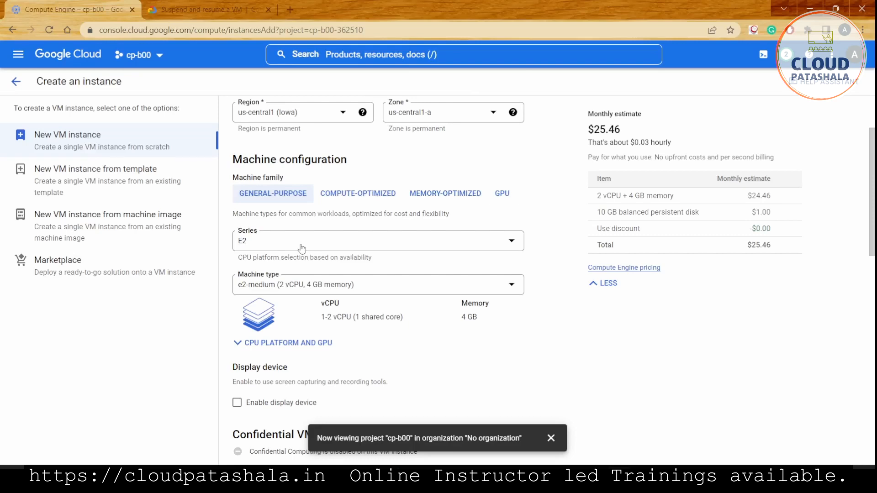
{"action": "scroll", "scroll_direction": "down", "scroll_amount": 3}
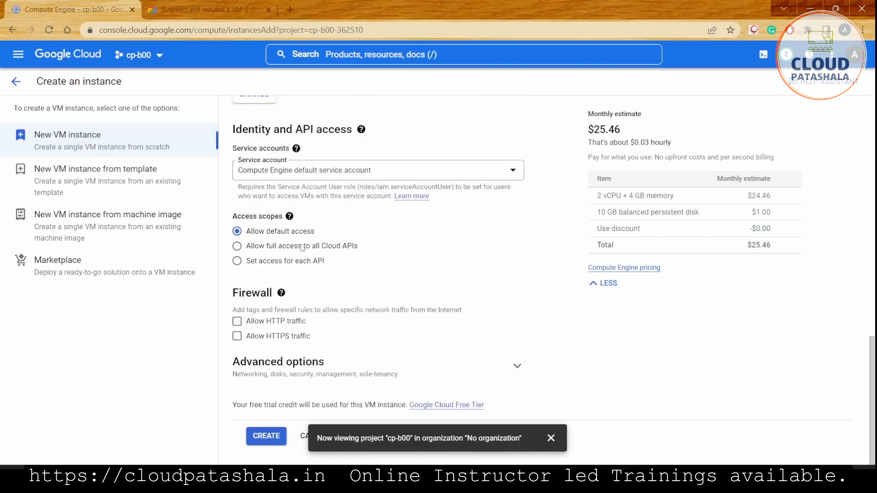
{"action": "left_click", "coordinate": [266, 436]}
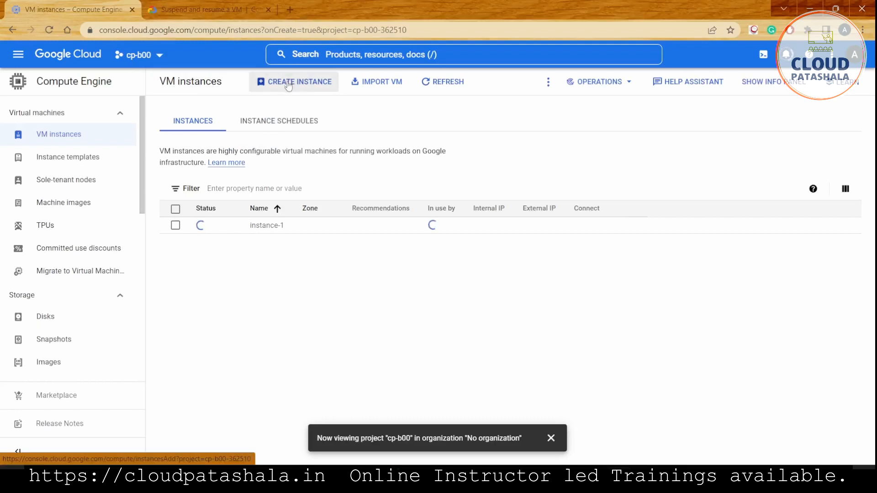
Start a new instance and choose the N2 series with n2-standard-2 machine type
{"action": "left_click", "coordinate": [294, 82]}
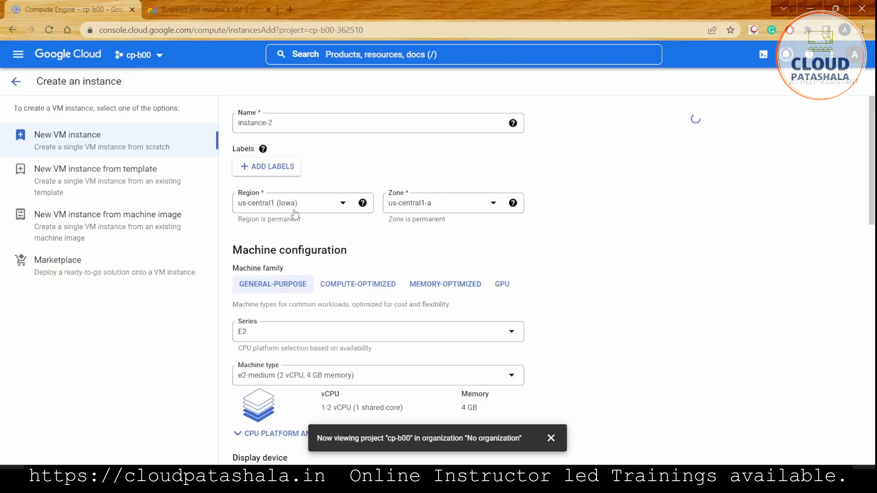
{"action": "scroll", "scroll_direction": "down", "scroll_amount": 3}
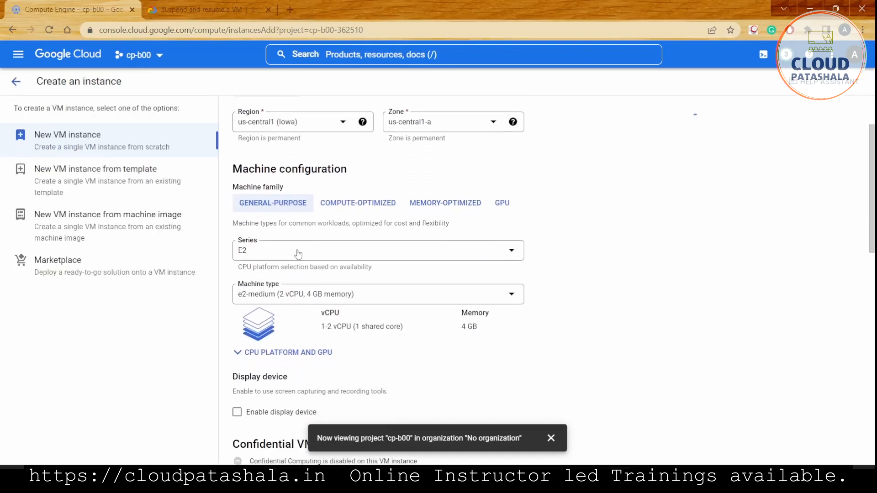
{"action": "left_click", "coordinate": [377, 250]}
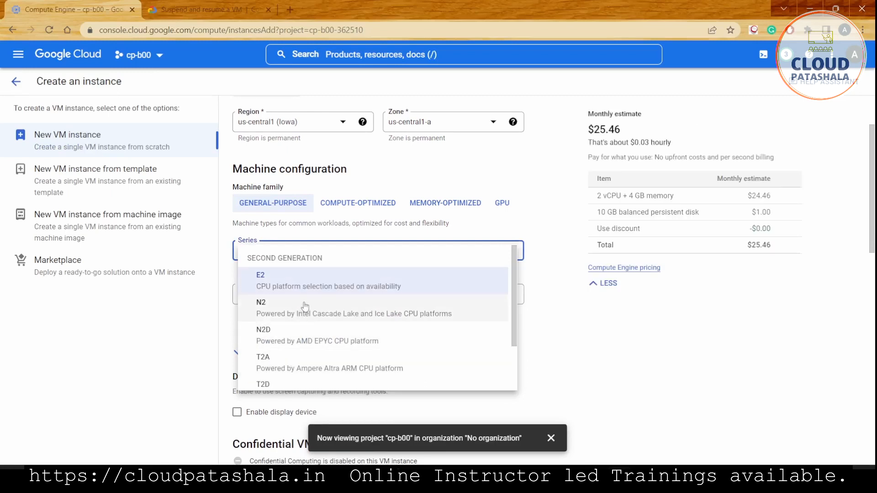
{"action": "left_click", "coordinate": [261, 307]}
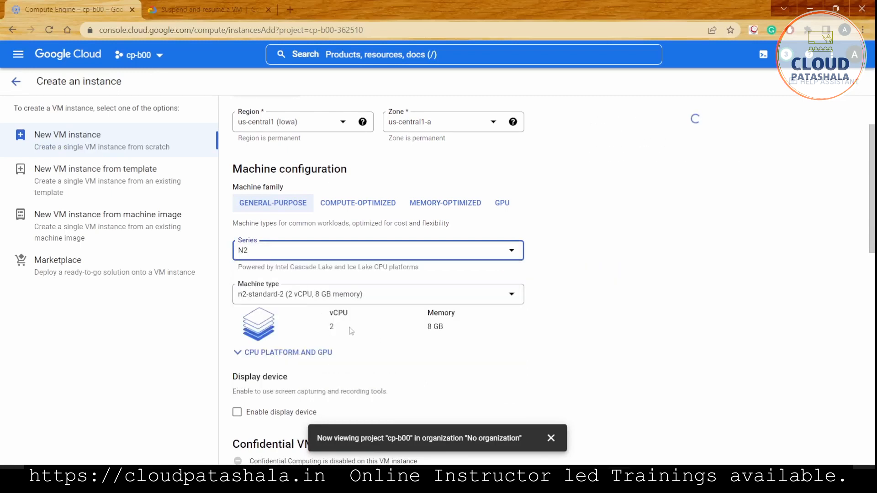
Submit creation of instance-2 with these settings
{"action": "scroll", "scroll_direction": "down", "scroll_amount": 3}
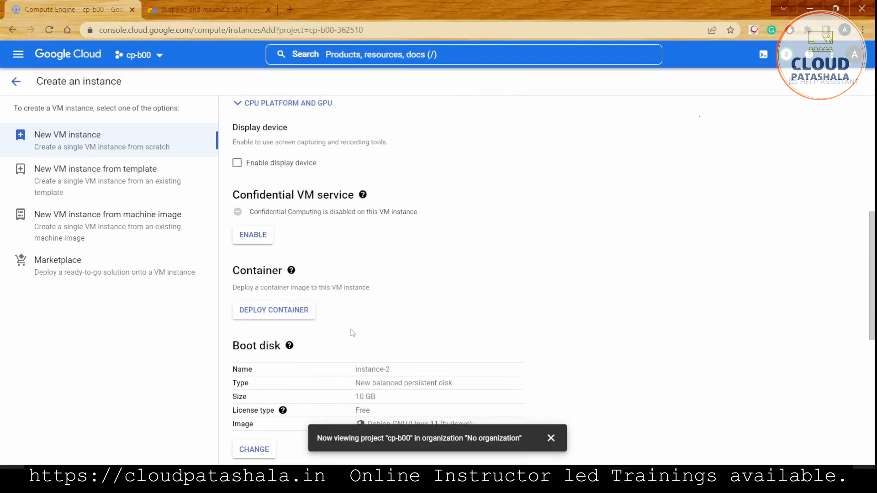
{"action": "scroll", "scroll_direction": "down", "scroll_amount": 3}
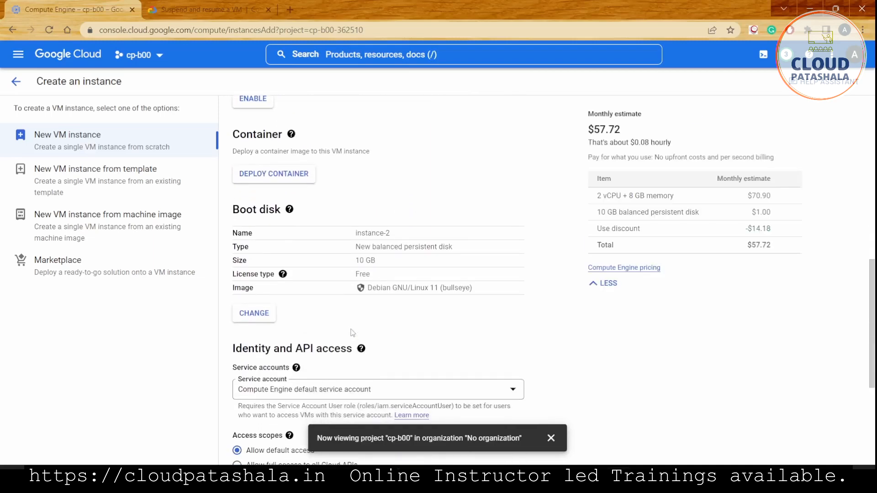
{"action": "scroll", "scroll_direction": "down", "scroll_amount": 3}
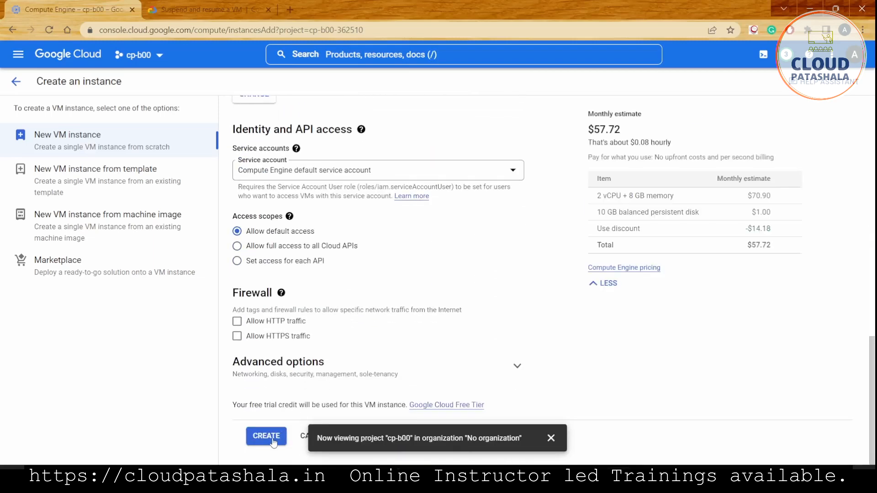
{"action": "left_click", "coordinate": [266, 436]}
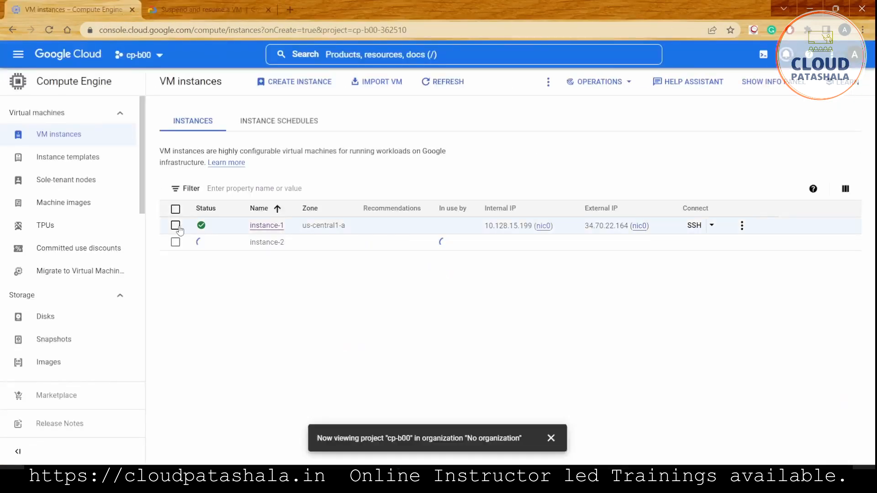
Select only instance-2 in the VM instances list, leaving instance-1 unchecked
{"action": "left_click", "coordinate": [175, 224]}
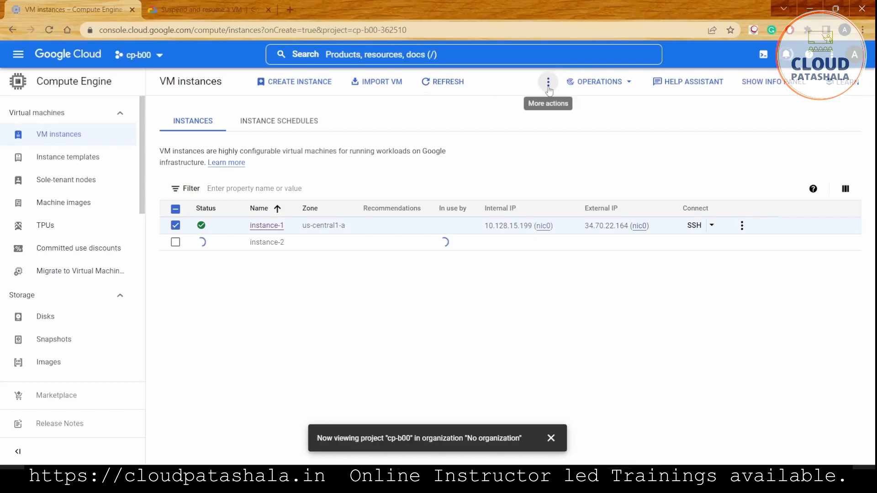
{"action": "left_click", "coordinate": [547, 81]}
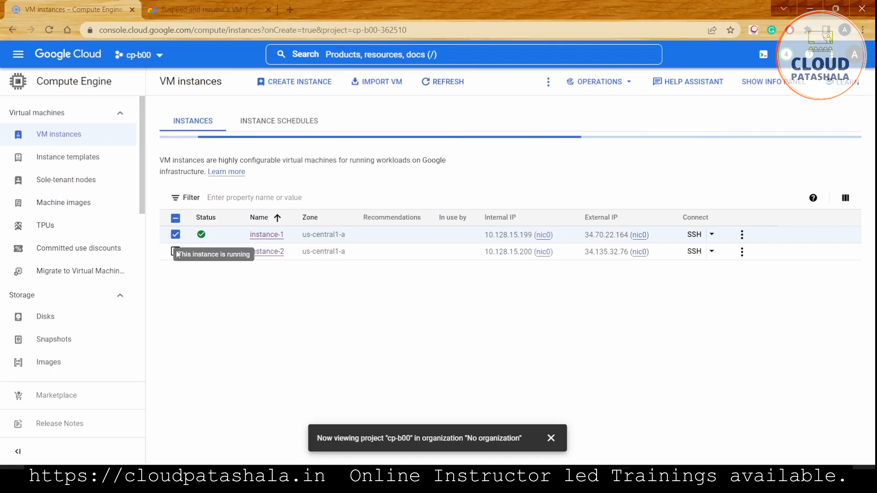
{"action": "left_click", "coordinate": [176, 251]}
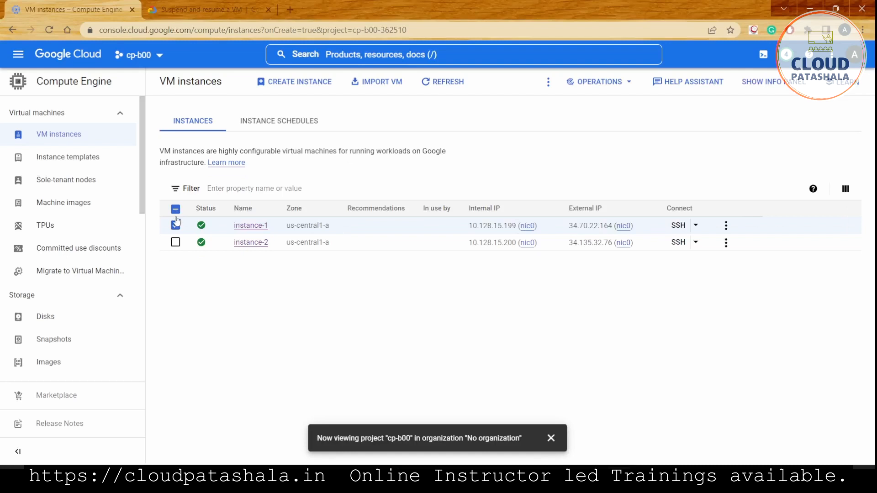
{"action": "left_click", "coordinate": [176, 225]}
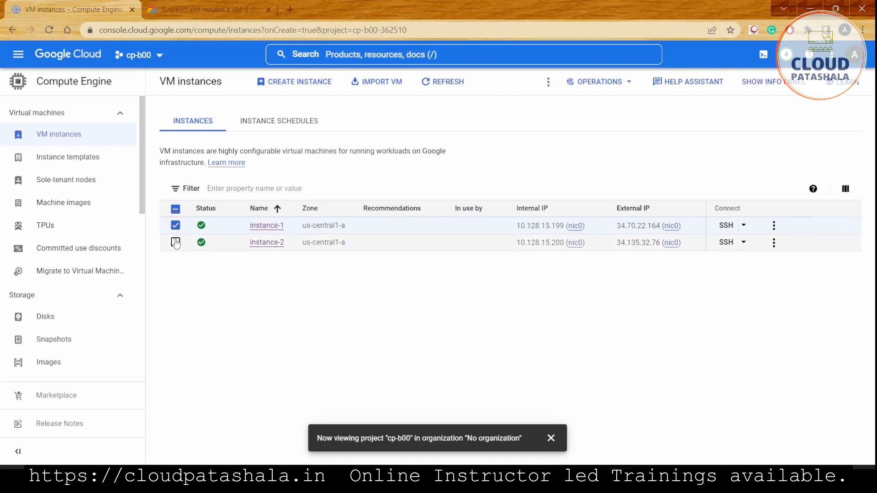
{"action": "left_click", "coordinate": [176, 243]}
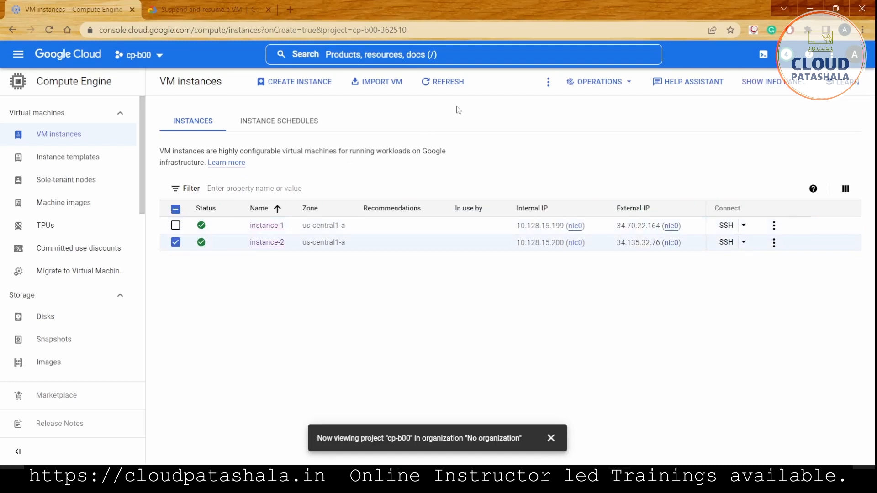
Suspend instance-2 via More actions and confirm, then select instance-1
{"action": "left_click", "coordinate": [547, 82]}
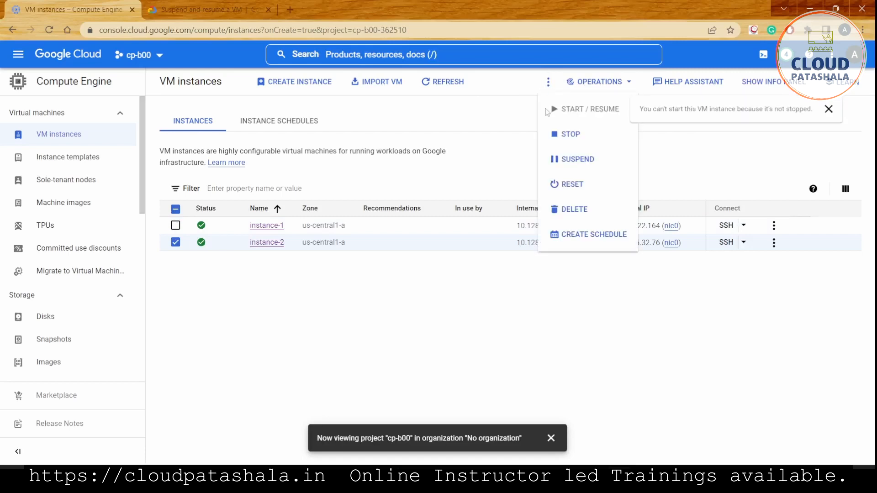
{"action": "left_click", "coordinate": [577, 159]}
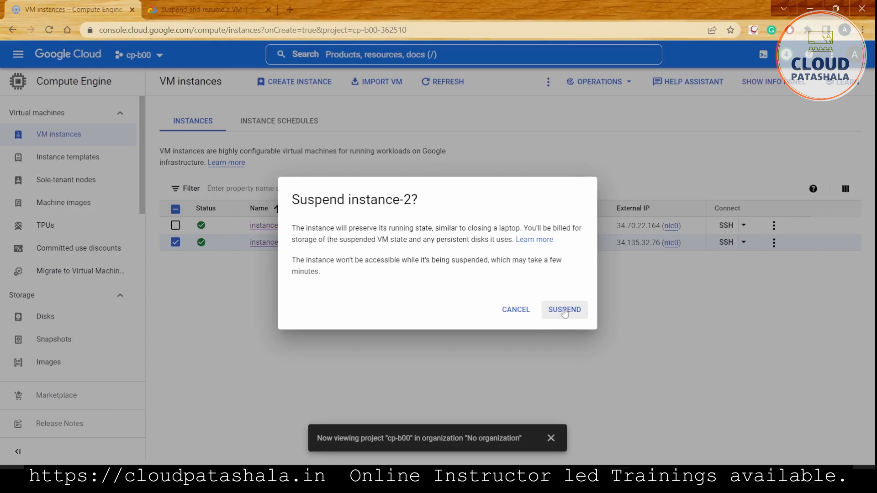
{"action": "left_click", "coordinate": [565, 310]}
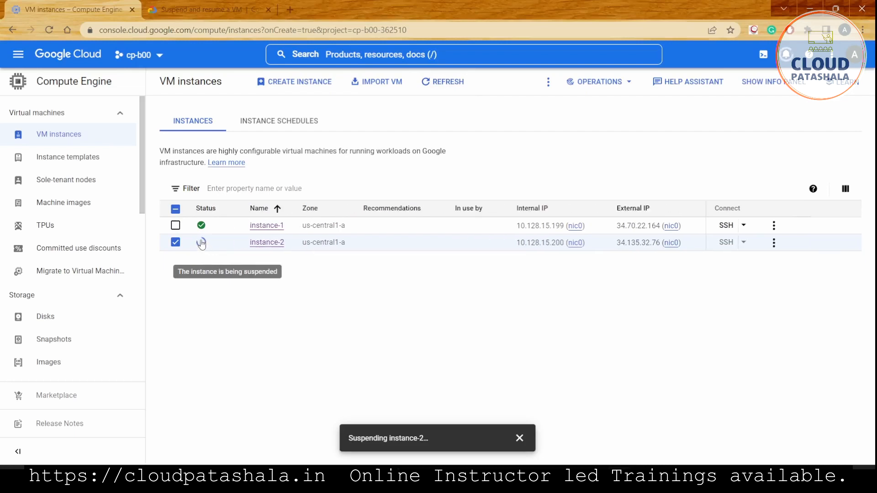
{"action": "left_click", "coordinate": [175, 225]}
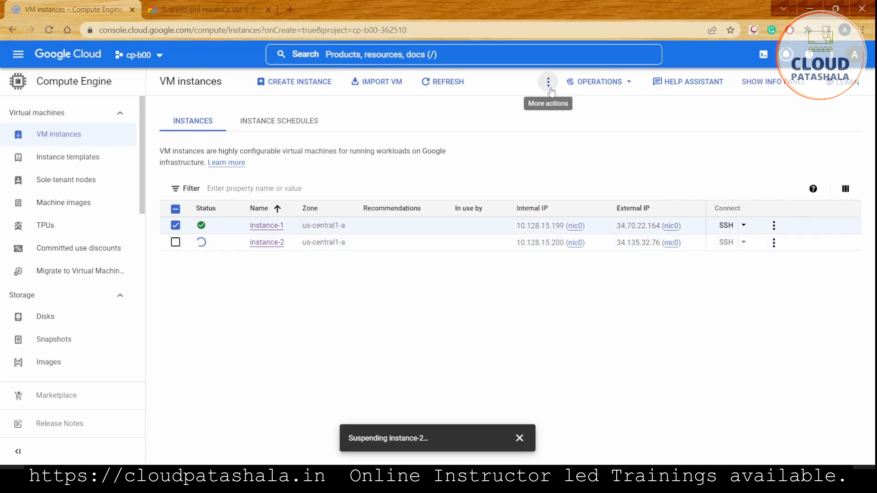
Delete instance-1 with confirmation and reload the list showing instance-2 suspended
{"action": "left_click", "coordinate": [547, 82]}
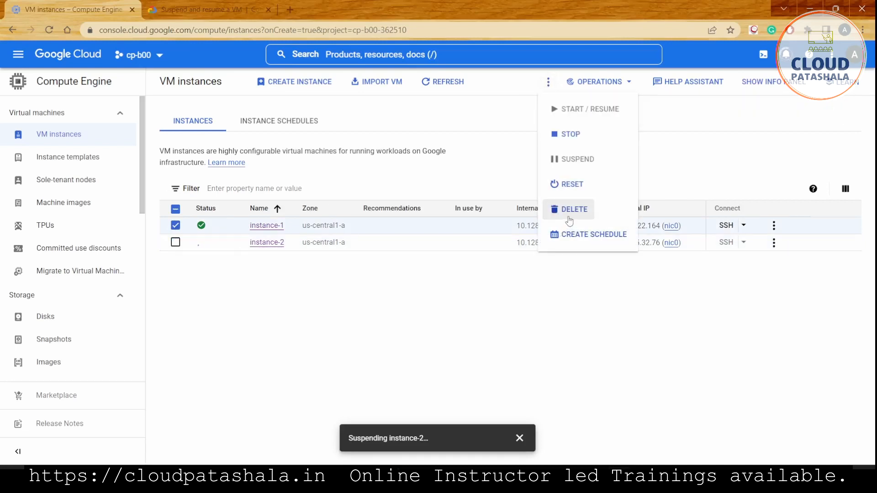
{"action": "left_click", "coordinate": [573, 209]}
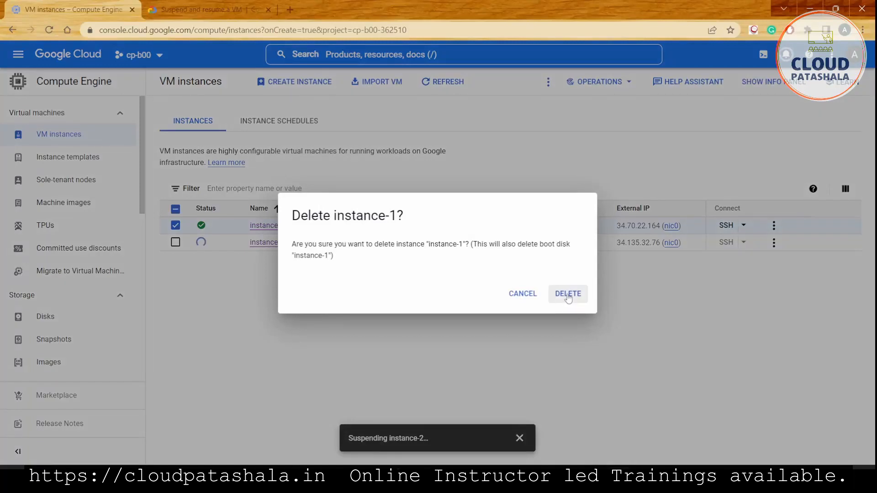
{"action": "left_click", "coordinate": [569, 294]}
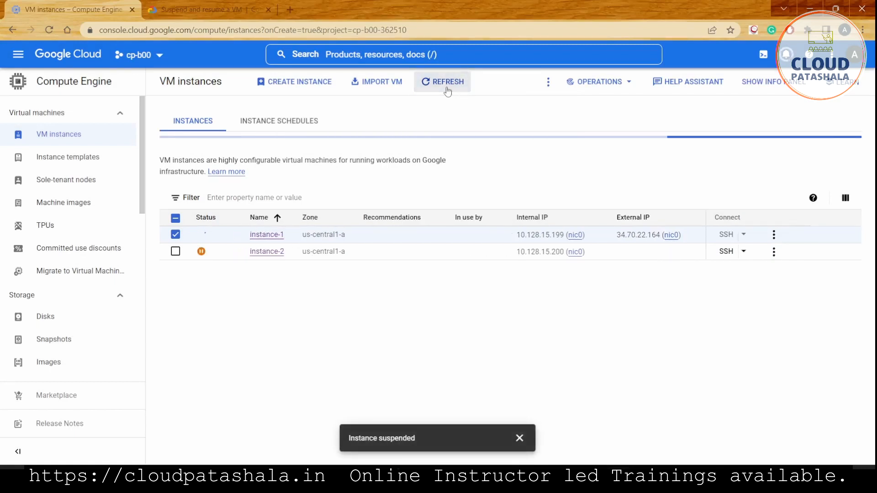
{"action": "left_click", "coordinate": [443, 83]}
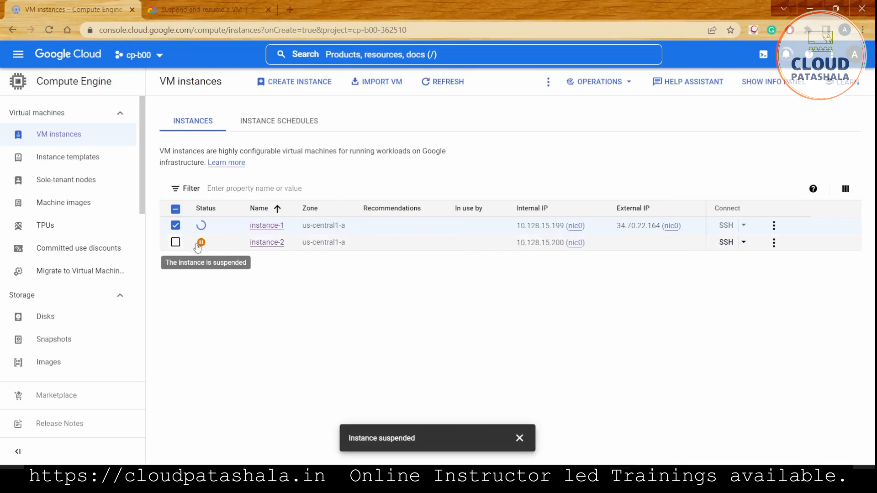
{"action": "mouse_move", "coordinate": [221, 293]}
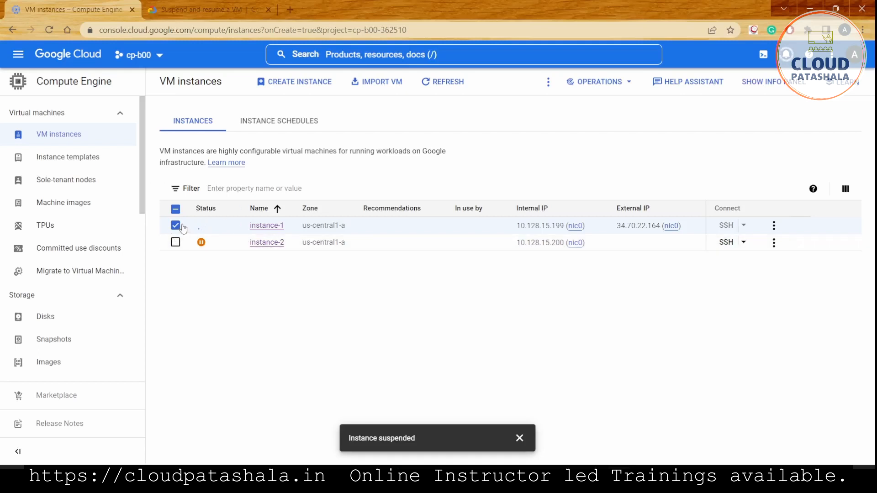
Resume the suspended instance-2 via Operations > Start/Resume and confirm
{"action": "left_click", "coordinate": [175, 243]}
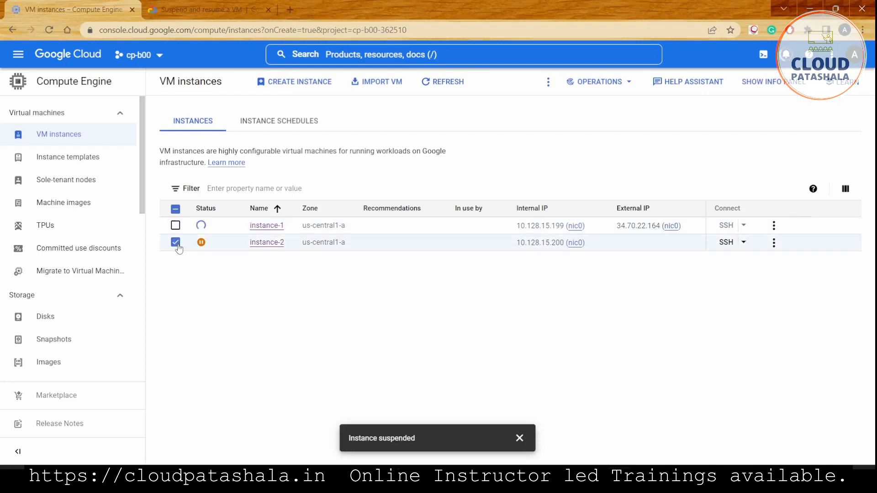
{"action": "left_click", "coordinate": [547, 82]}
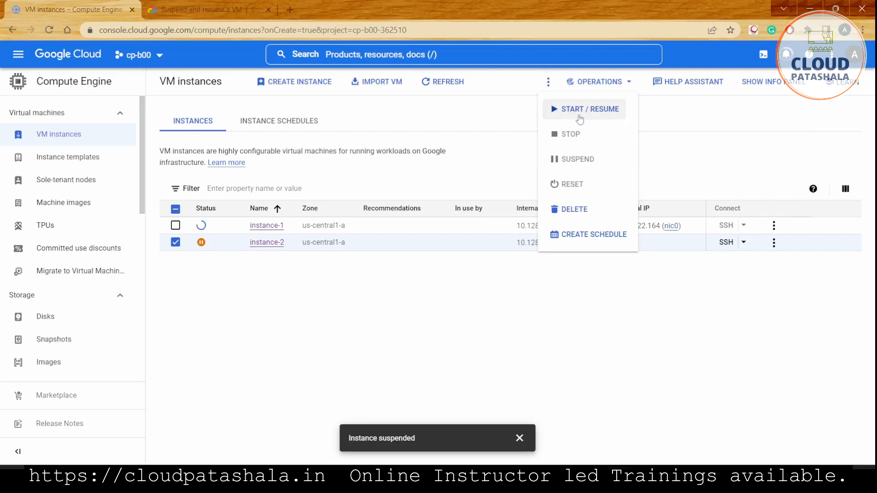
{"action": "left_click", "coordinate": [584, 110]}
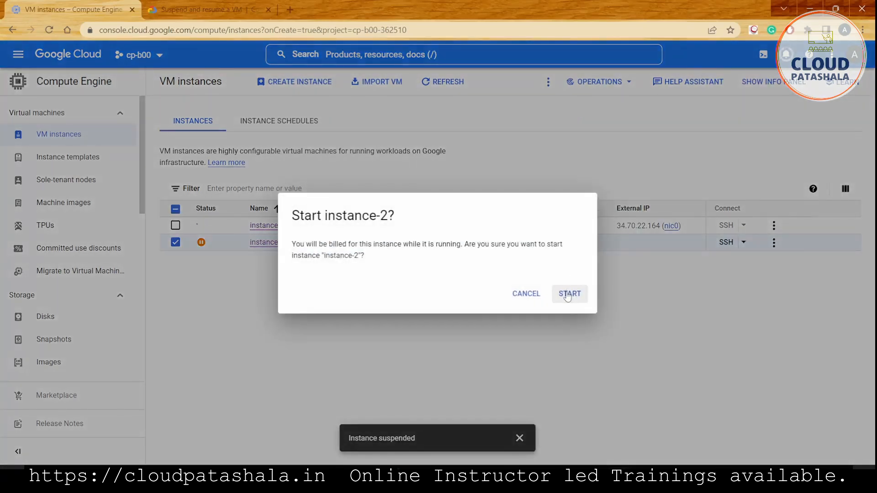
{"action": "left_click", "coordinate": [570, 295]}
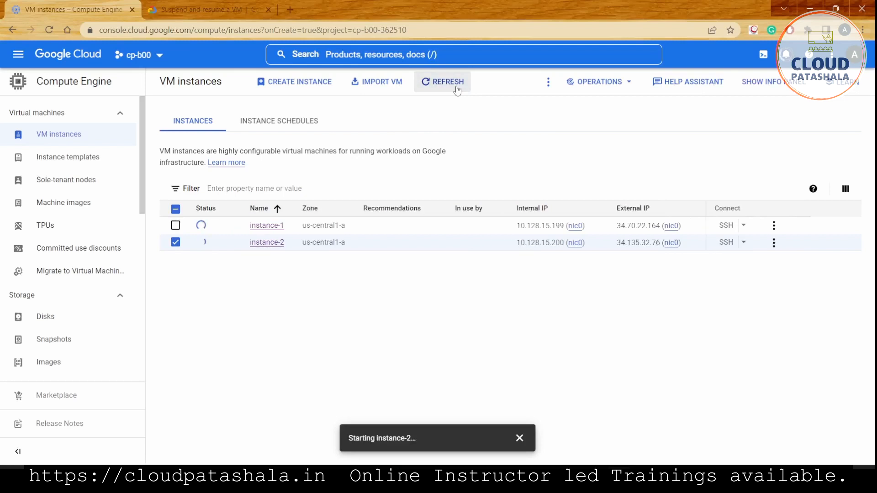
Reload the instances list until instance-2 shows as running
{"action": "left_click", "coordinate": [443, 82]}
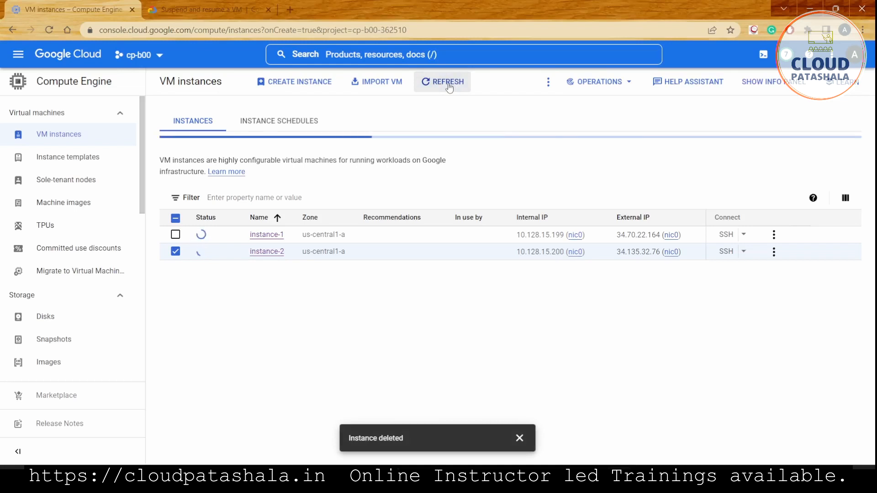
{"action": "left_click", "coordinate": [448, 82]}
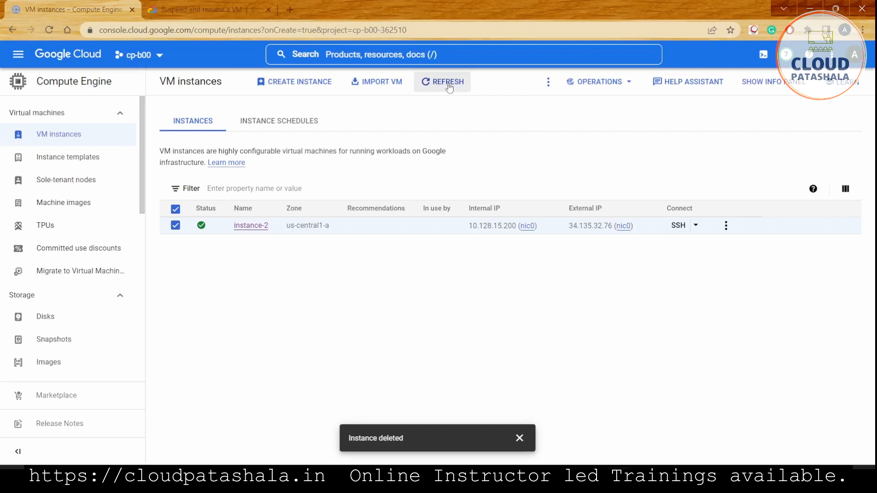
{"action": "left_click", "coordinate": [448, 82]}
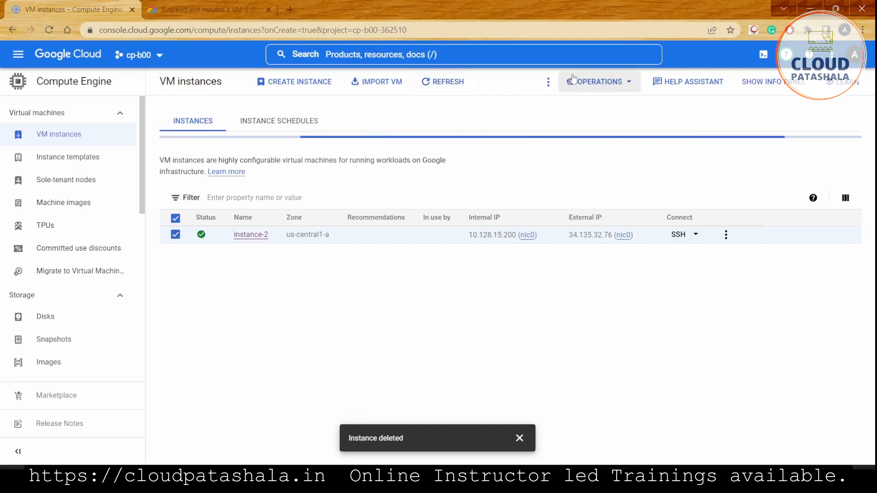
Suspend instance-2 again via Operations > Suspend, confirm, and reload to see it suspended
{"action": "left_click", "coordinate": [598, 82]}
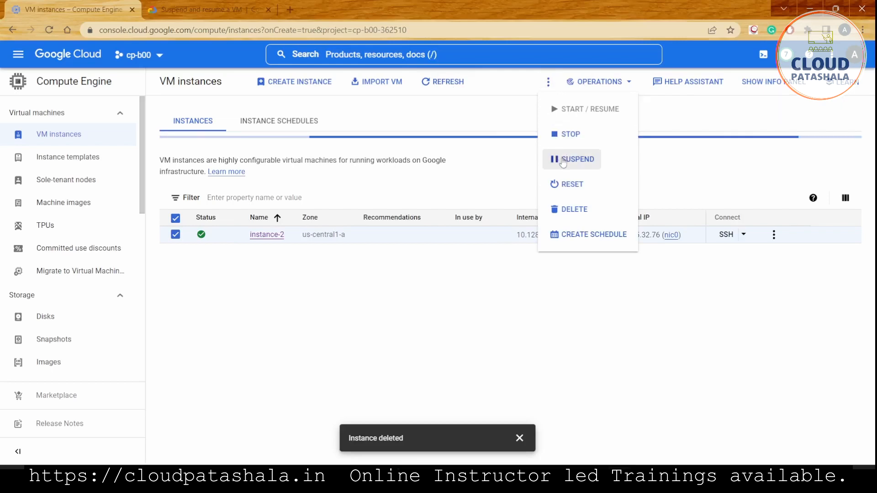
{"action": "left_click", "coordinate": [570, 159]}
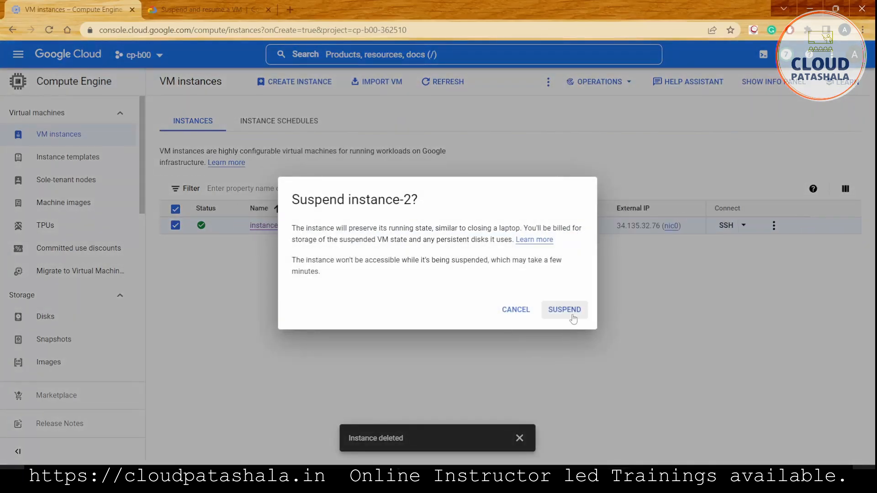
{"action": "left_click", "coordinate": [565, 310]}
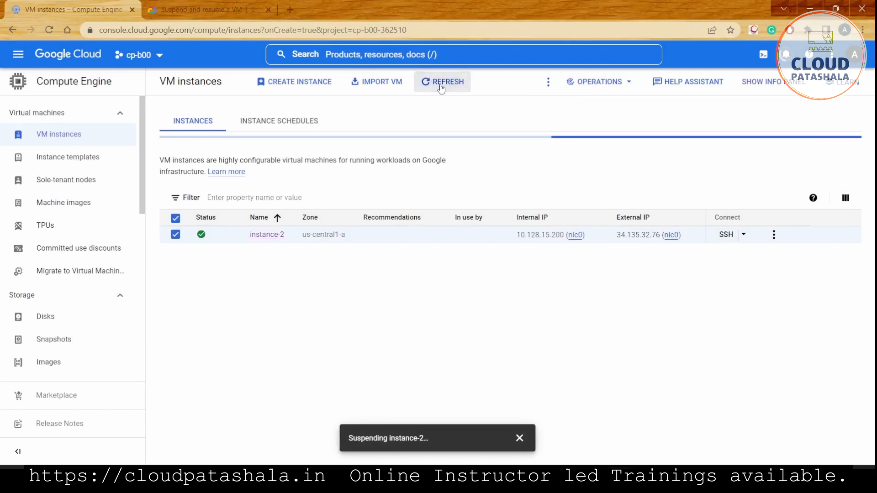
{"action": "left_click", "coordinate": [441, 82]}
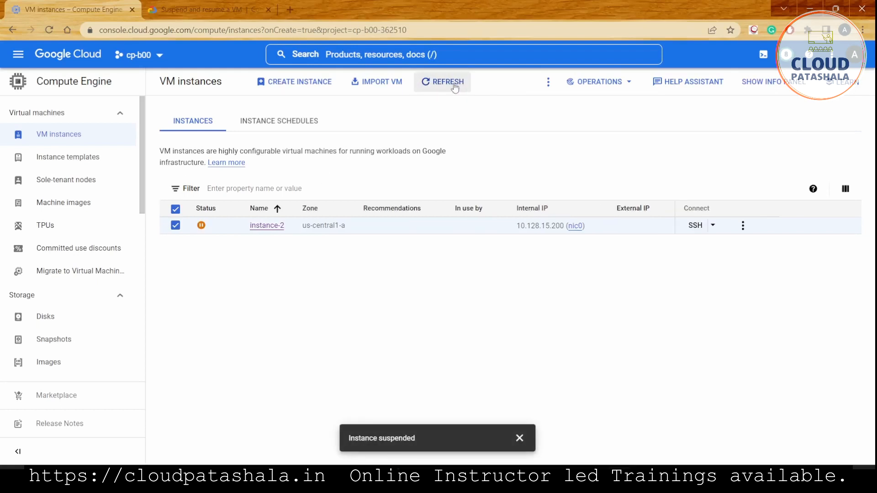
{"action": "mouse_move", "coordinate": [547, 82]}
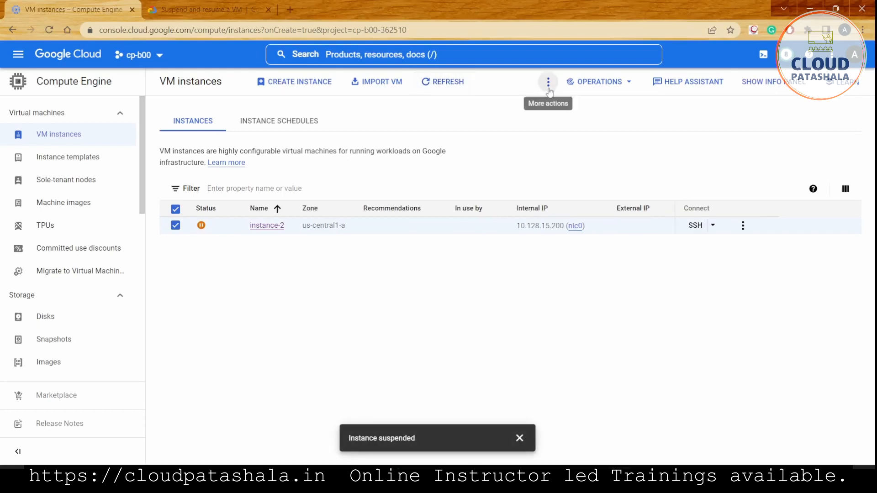
Delete instance-2 and its boot disk, noting the deletion warning, and confirm
{"action": "left_click", "coordinate": [547, 82]}
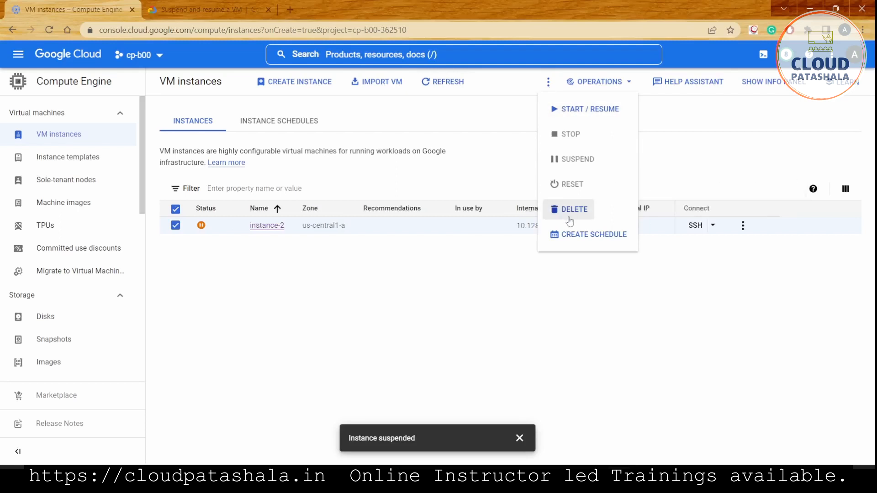
{"action": "left_click", "coordinate": [575, 209]}
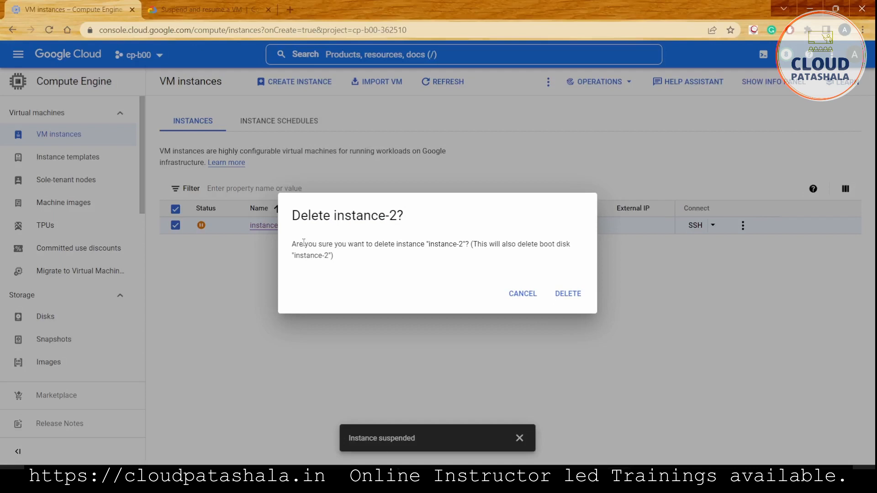
{"action": "left_click_drag", "start_coordinate": [305, 244], "coordinate": [423, 244]}
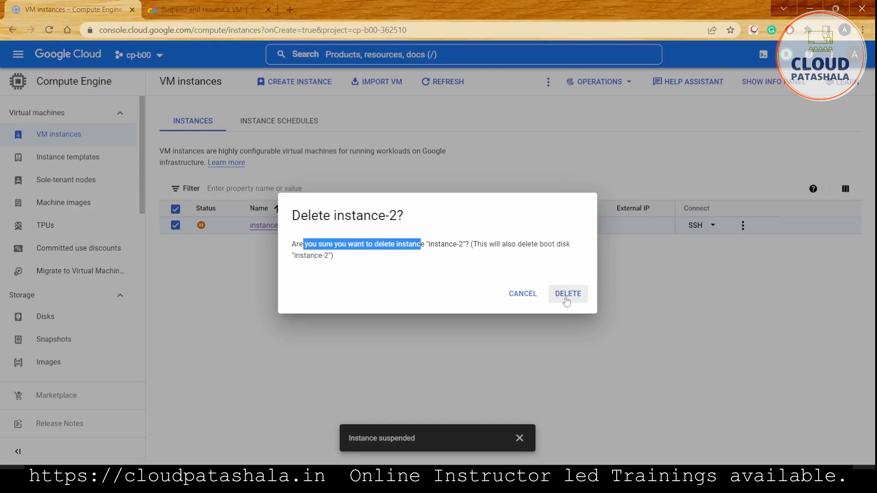
{"action": "left_click", "coordinate": [568, 294]}
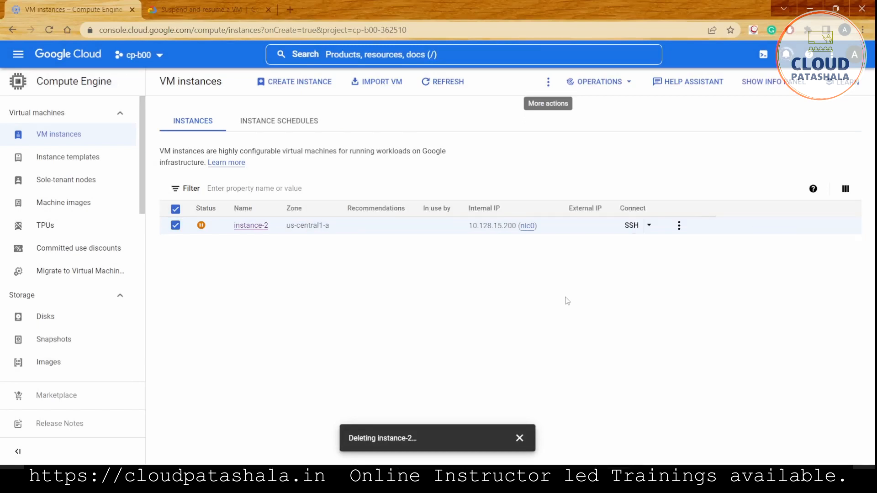
Reload the VM instances list to confirm it is empty
{"action": "left_click", "coordinate": [243, 208]}
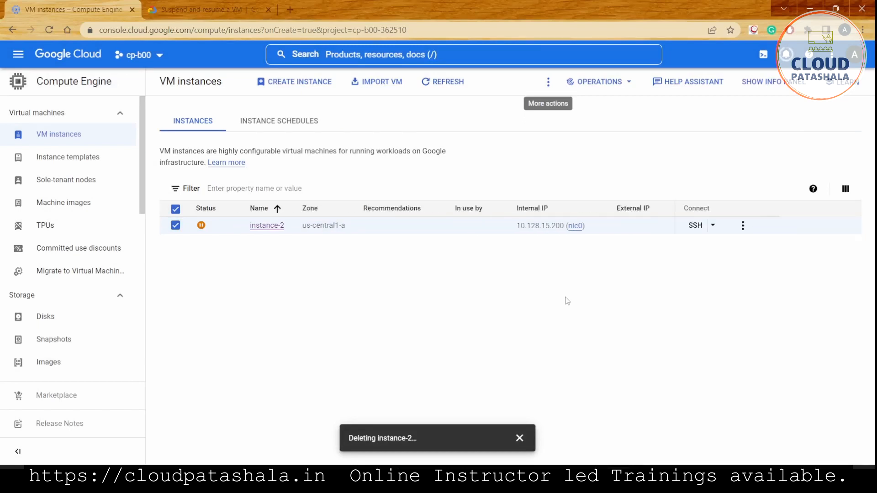
{"action": "left_click", "coordinate": [442, 82]}
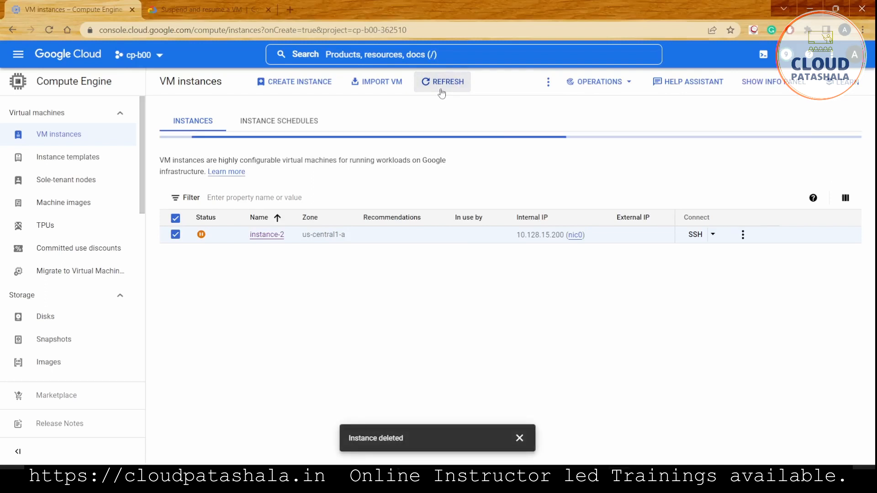
{"action": "left_click", "coordinate": [442, 82]}
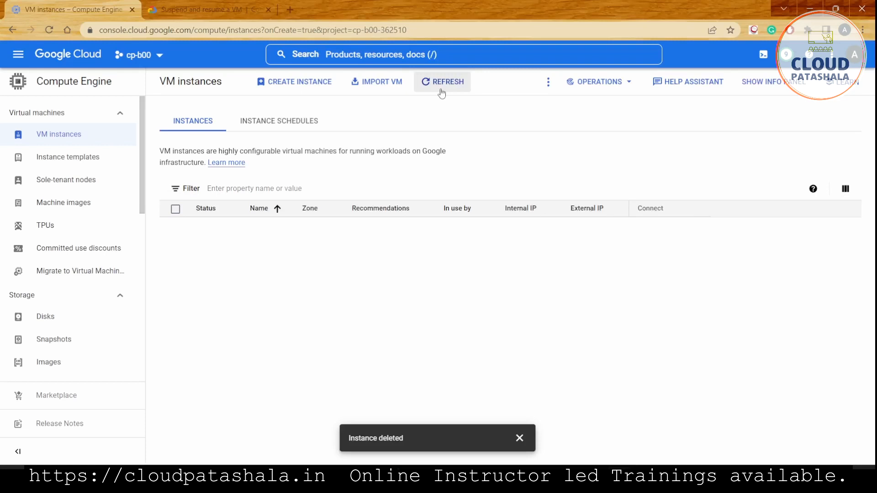